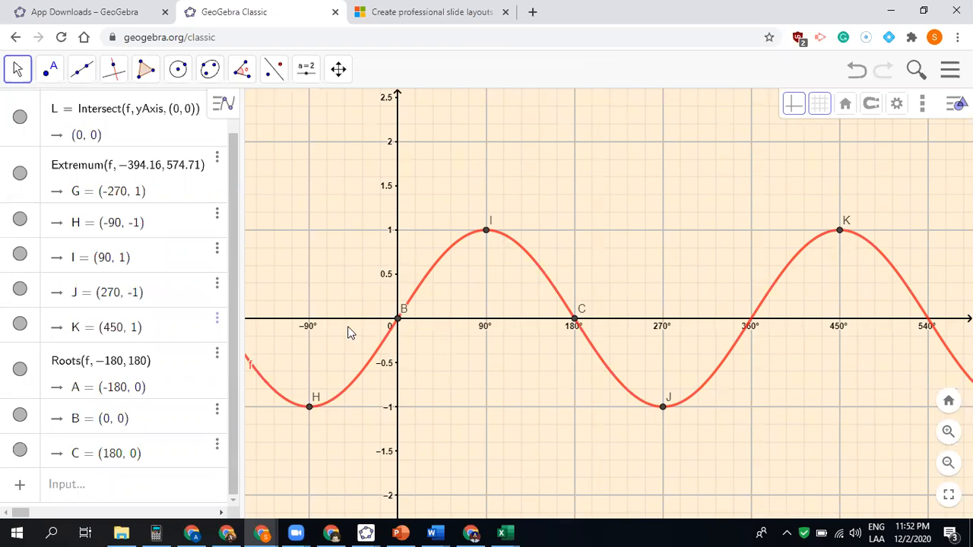
mouse_move(727, 341)
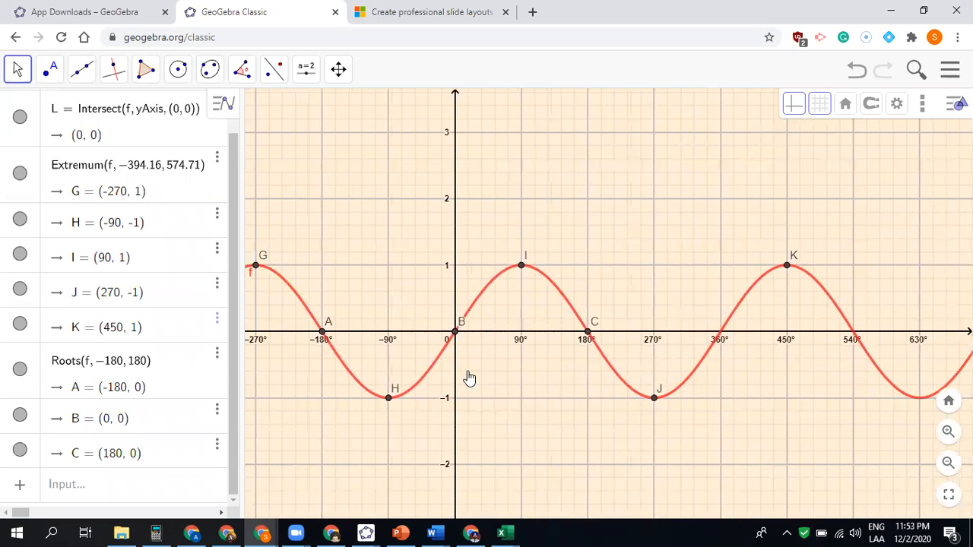
mouse_move(469, 377)
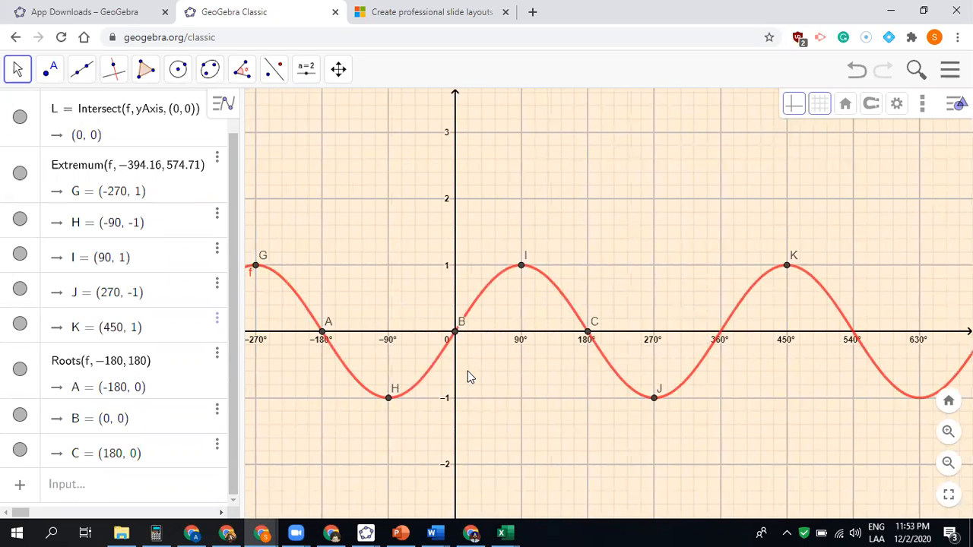
mouse_move(500, 206)
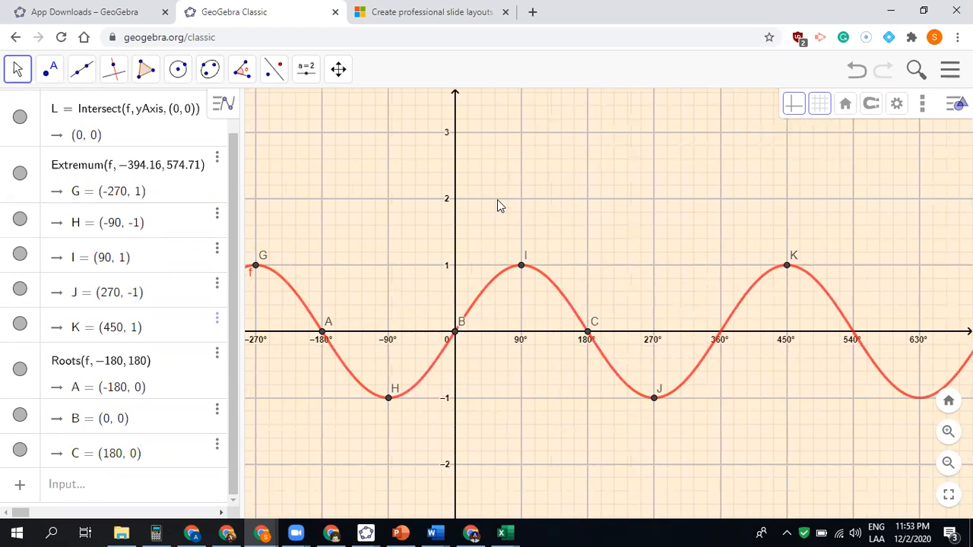
Step: Leave the marked-up sine graph for the 'App Downloads – GeoGebra' browser tab
left_click(76, 12)
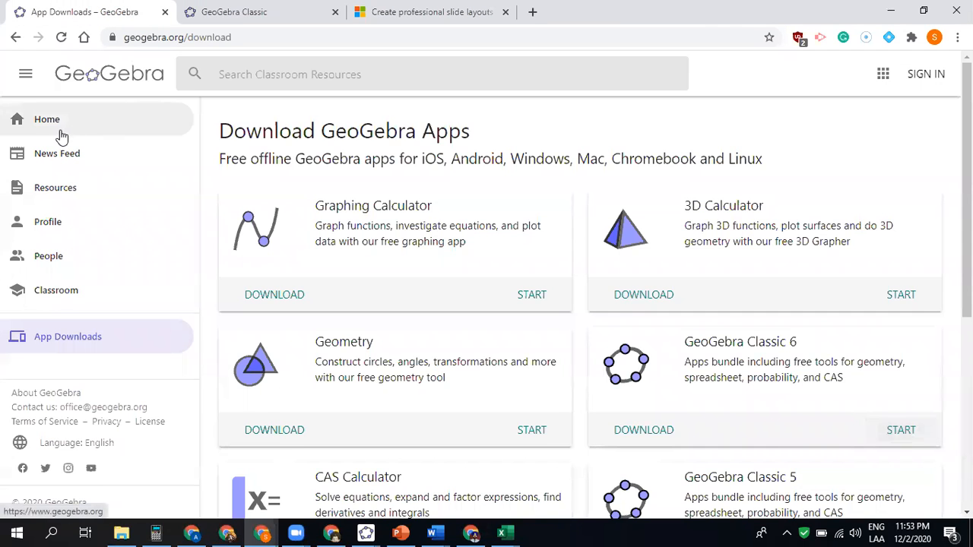
Step: From the App Downloads page, start GeoGebra Classic 6 online and bring up graph settings
left_click(46, 118)
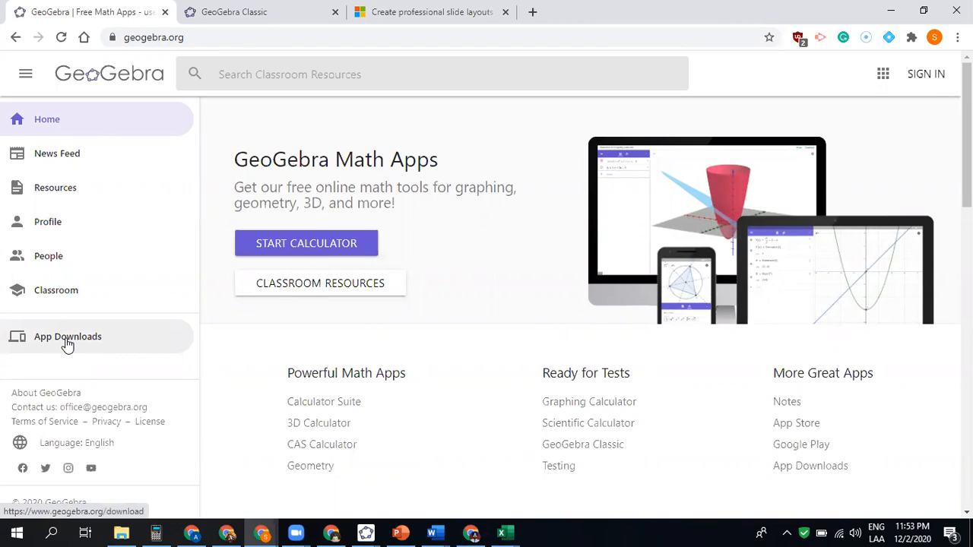
left_click(67, 337)
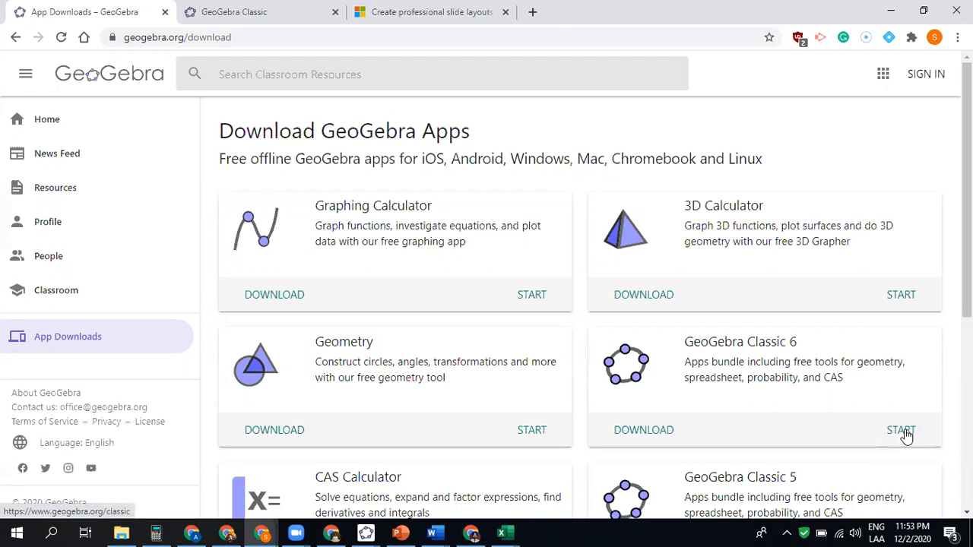
left_click(901, 430)
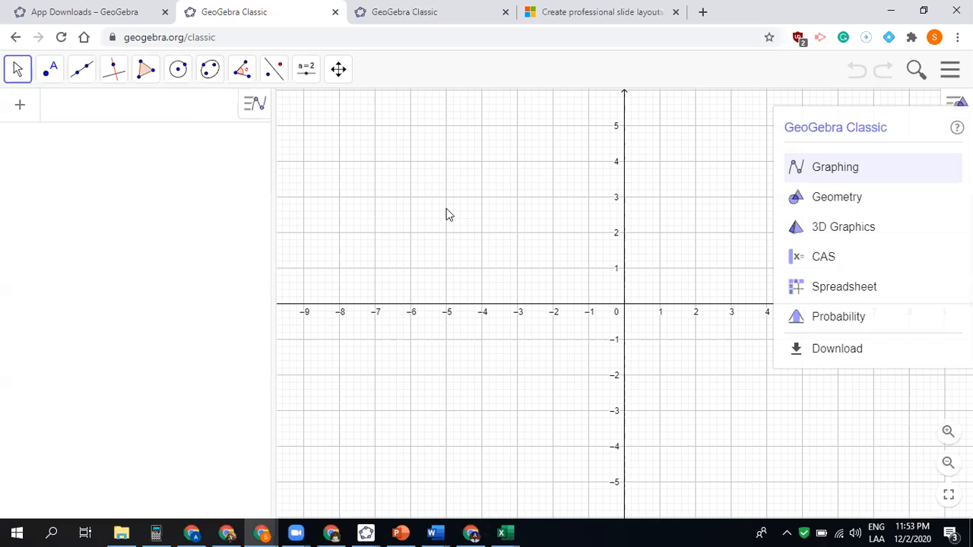
mouse_move(403, 317)
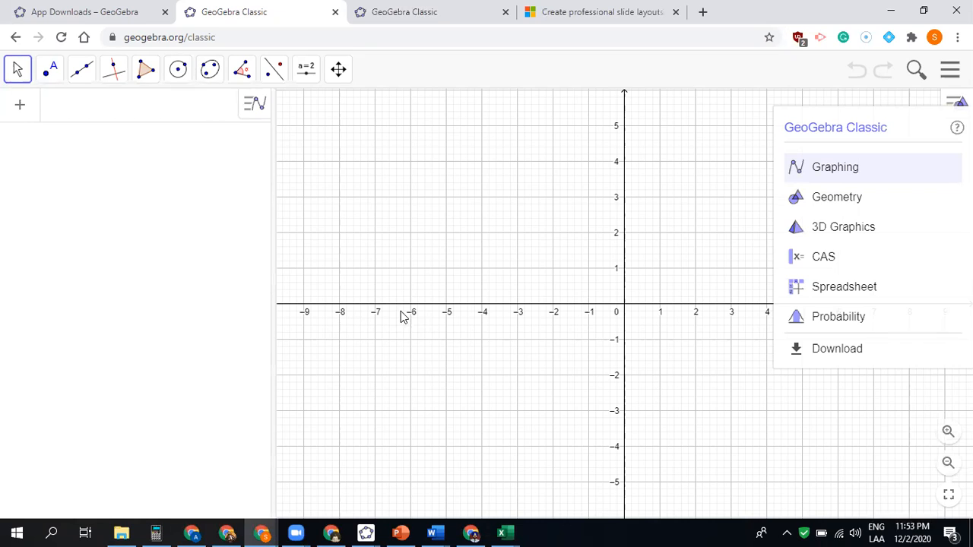
mouse_move(687, 262)
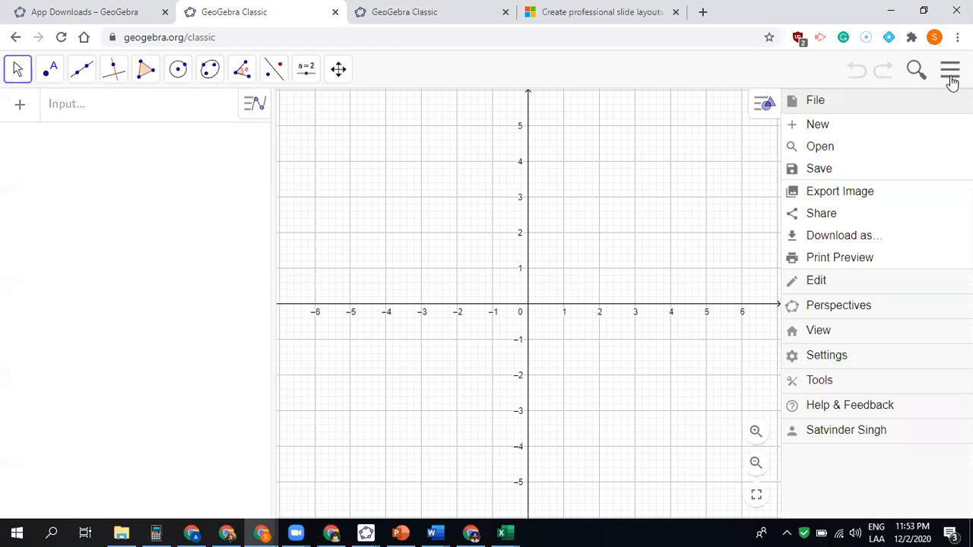
mouse_move(819, 348)
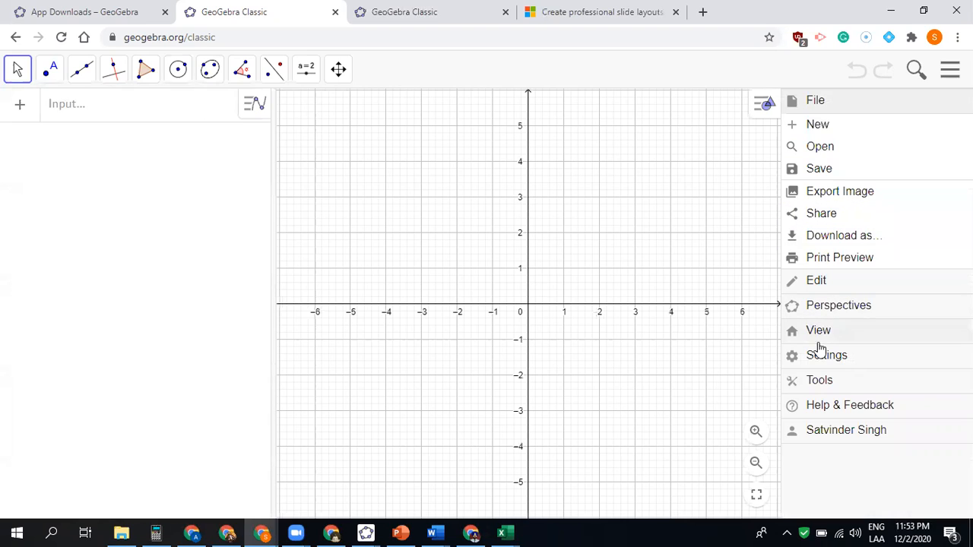
left_click(826, 355)
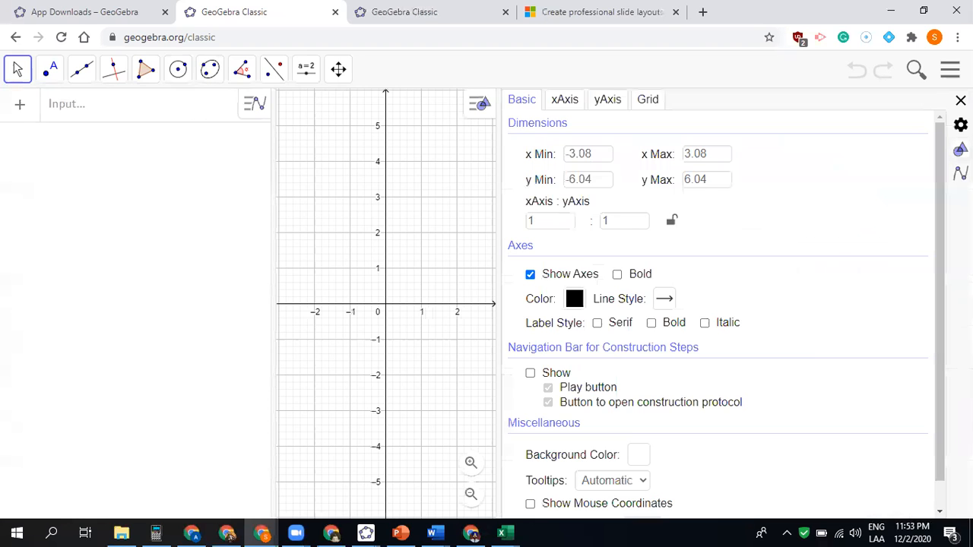
mouse_move(536, 135)
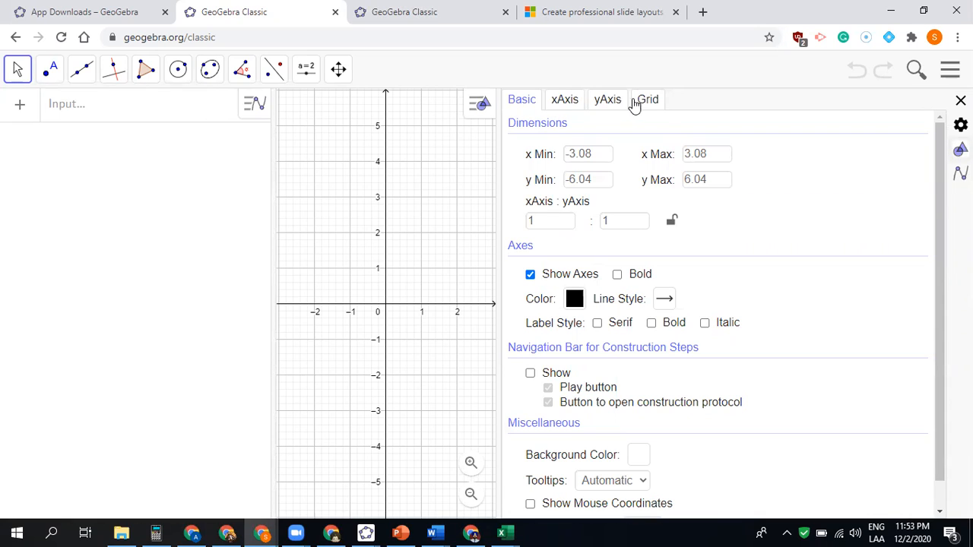
Step: Set x Min -360, x Max 360, xAxis:yAxis 90:1, with bold axes and bold numbers
left_click(587, 153)
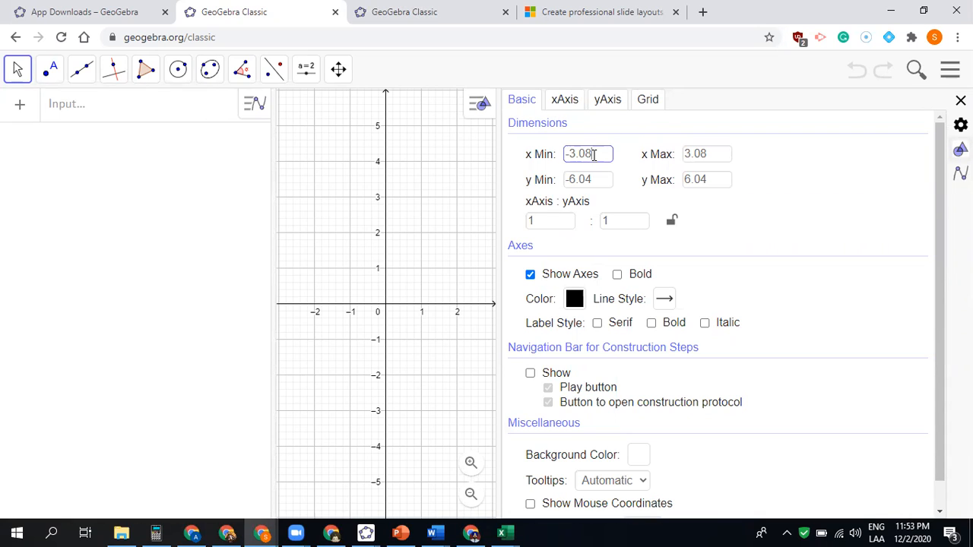
key("Backspace")
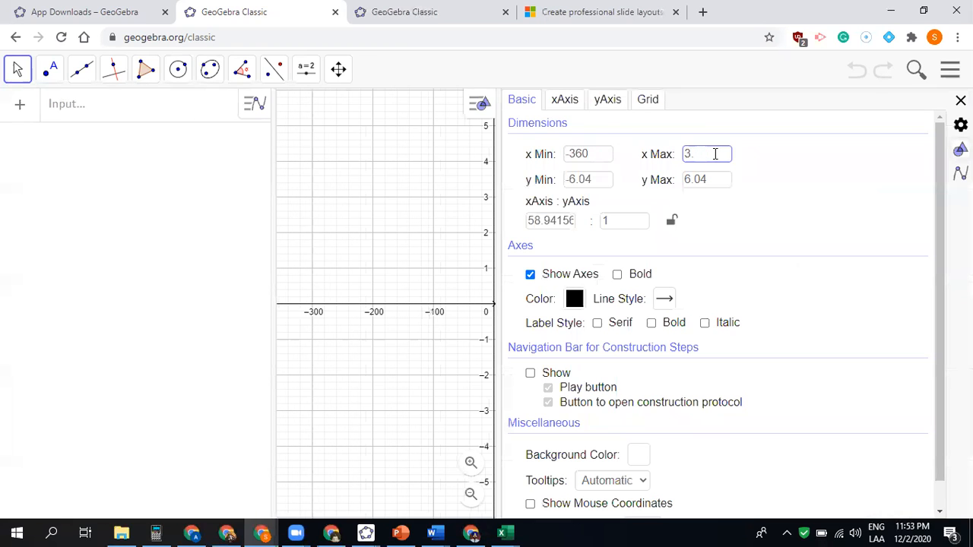
type("360")
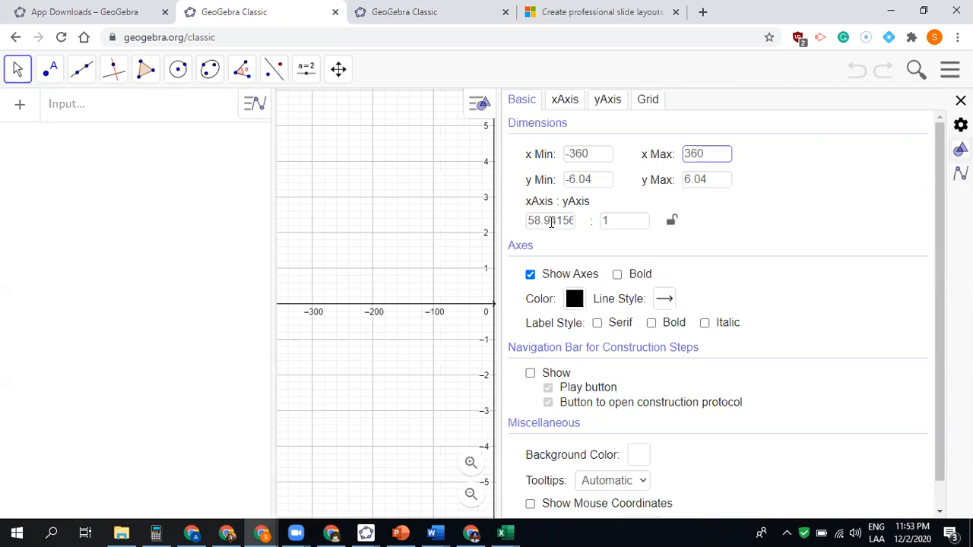
type("16.84312")
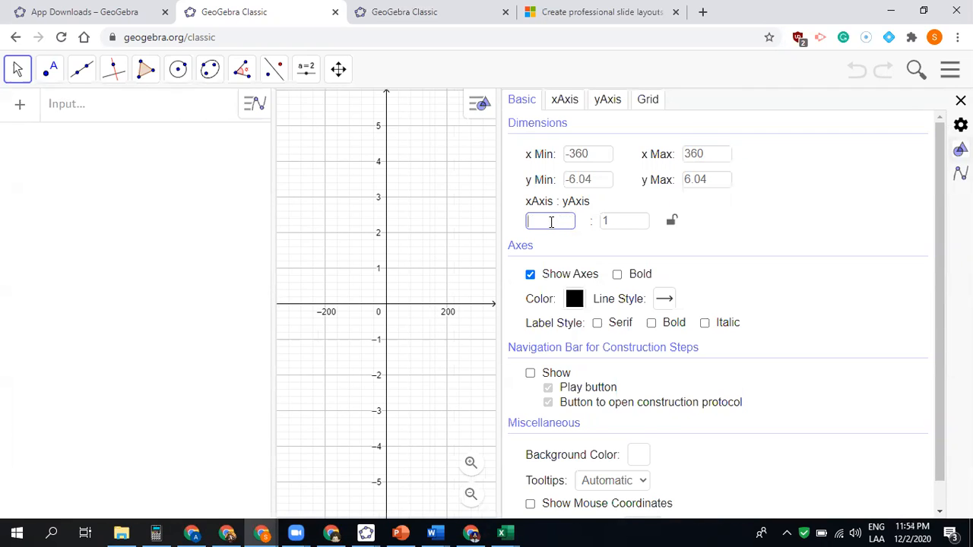
type("90")
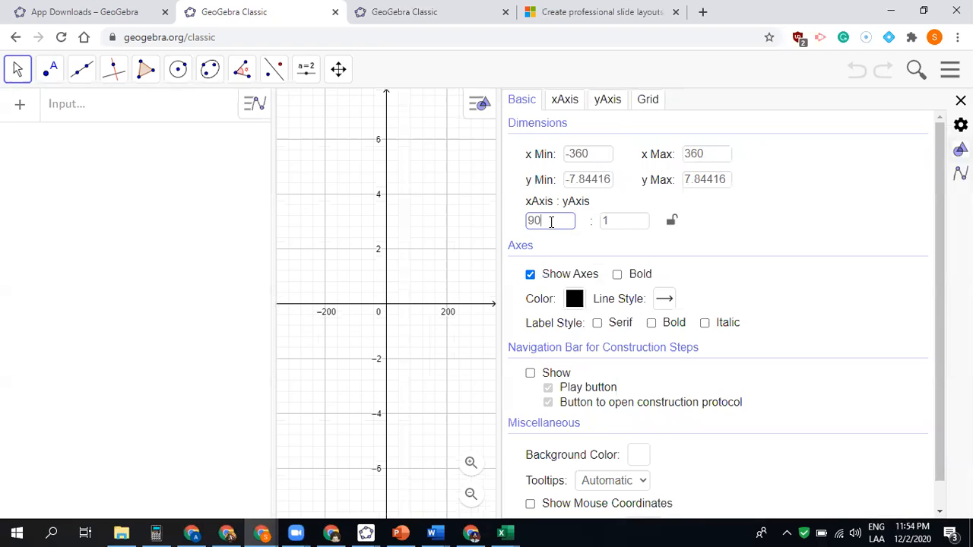
mouse_move(563, 113)
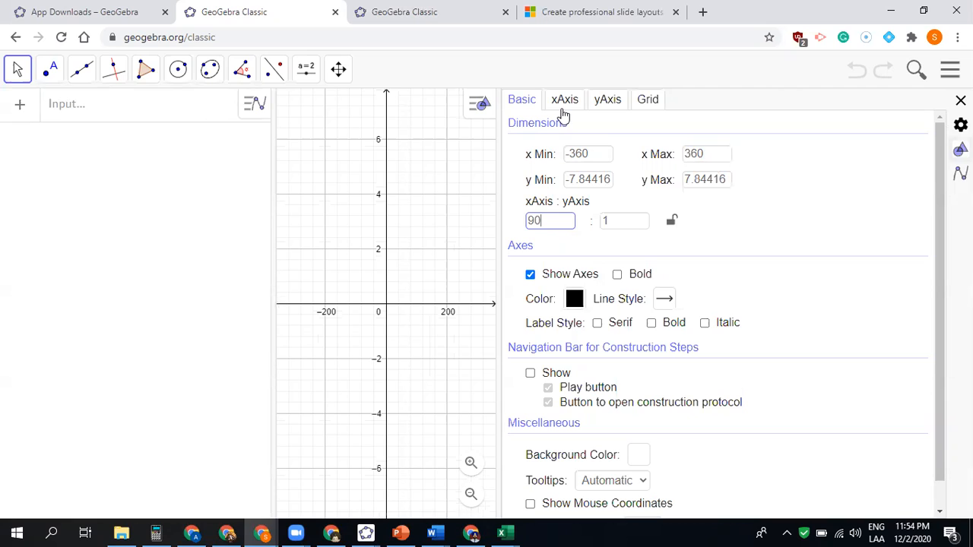
mouse_move(613, 280)
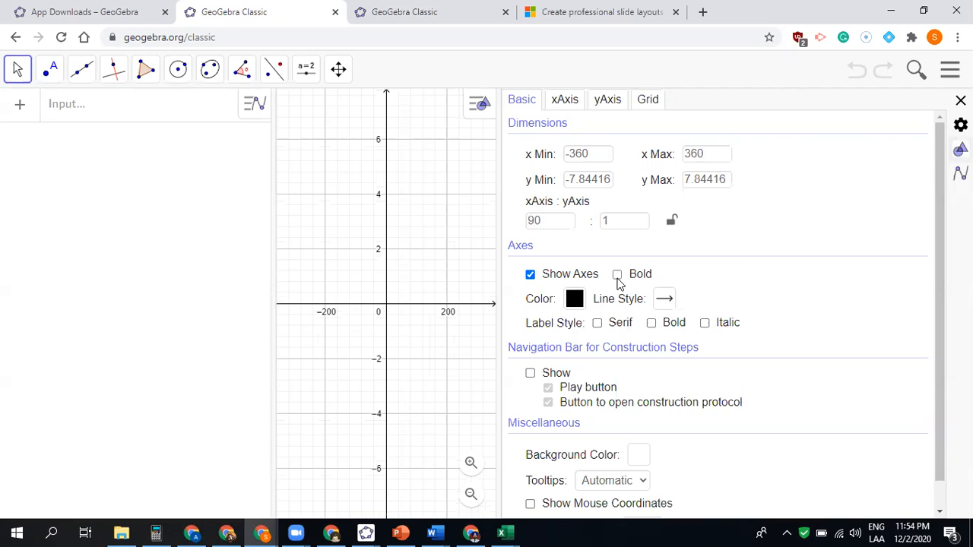
left_click(617, 274)
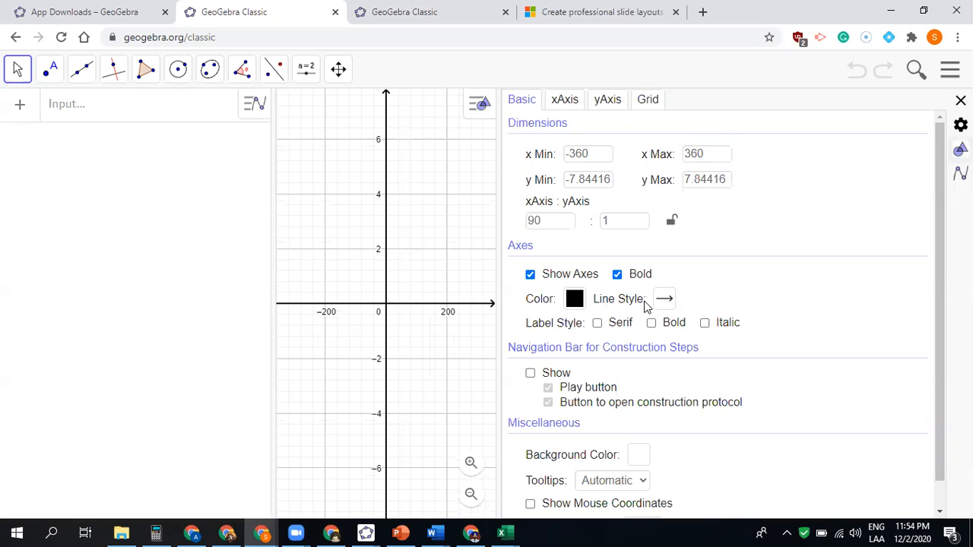
left_click(651, 322)
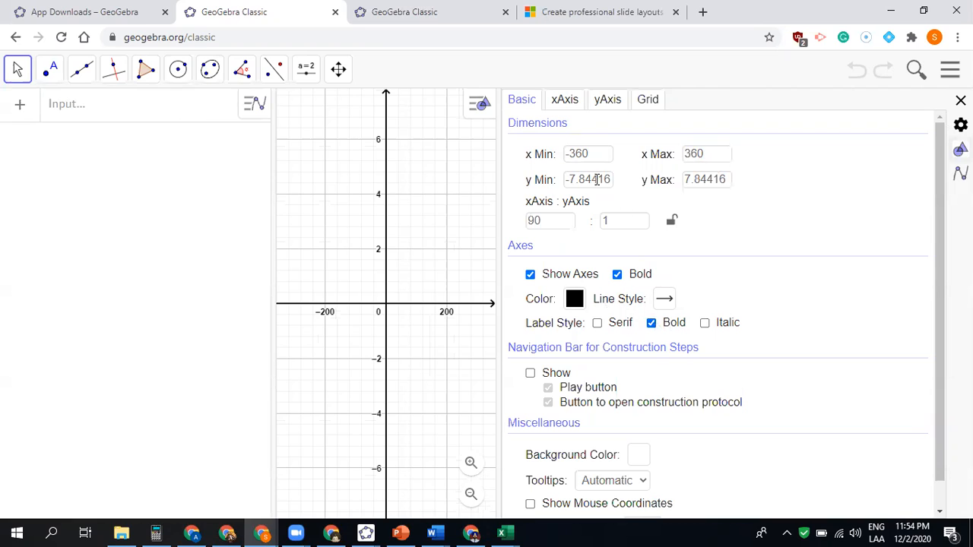
left_click(564, 100)
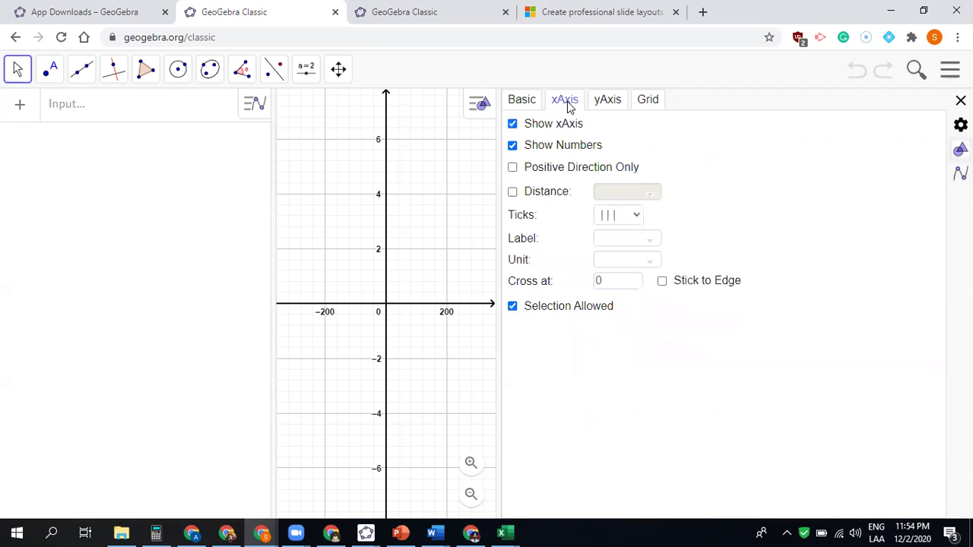
mouse_move(535, 242)
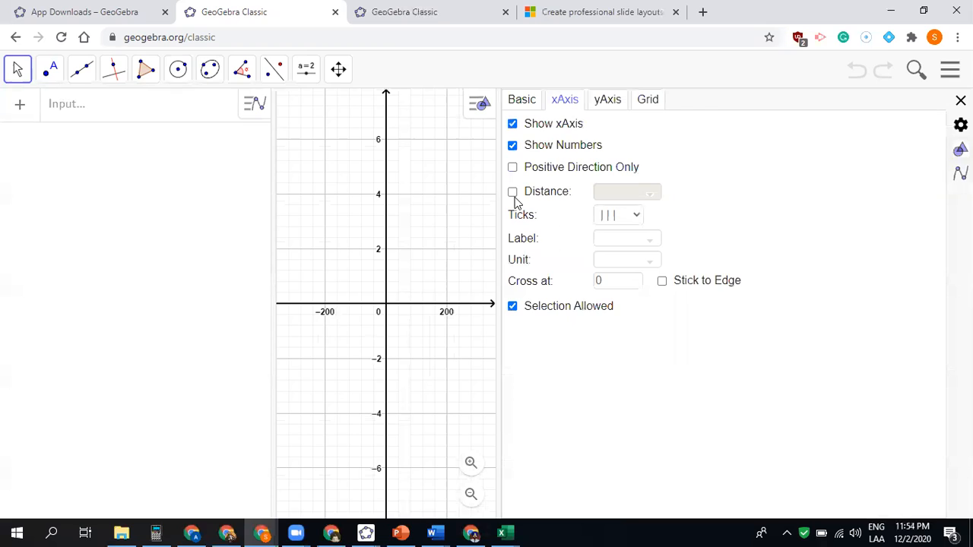
Step: Set the x-axis tick distance to 90 with ° as the unit
left_click(513, 191)
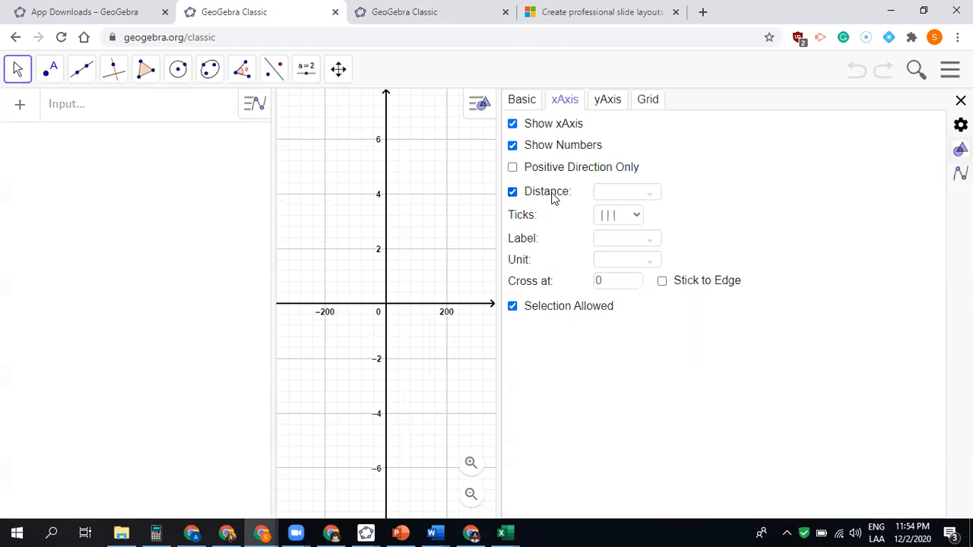
left_click(622, 192)
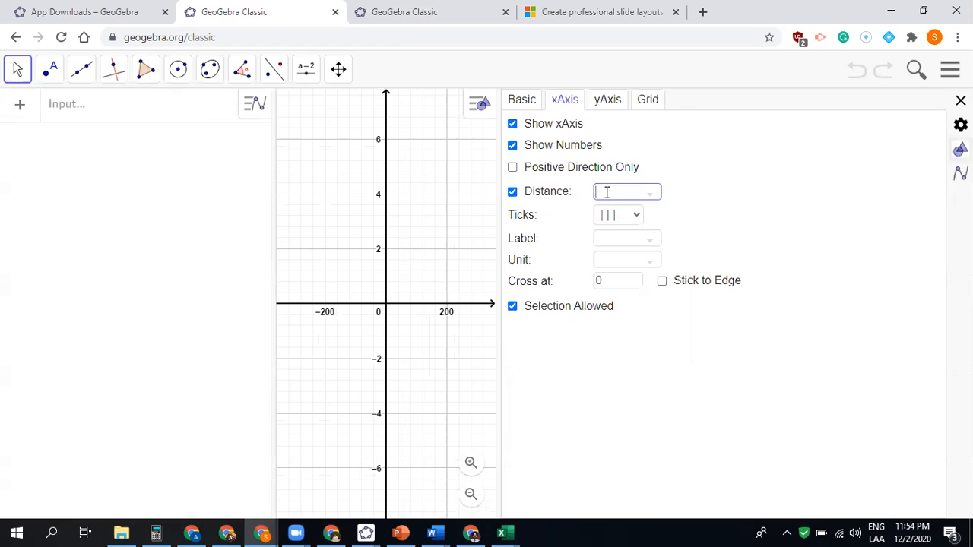
type("9")
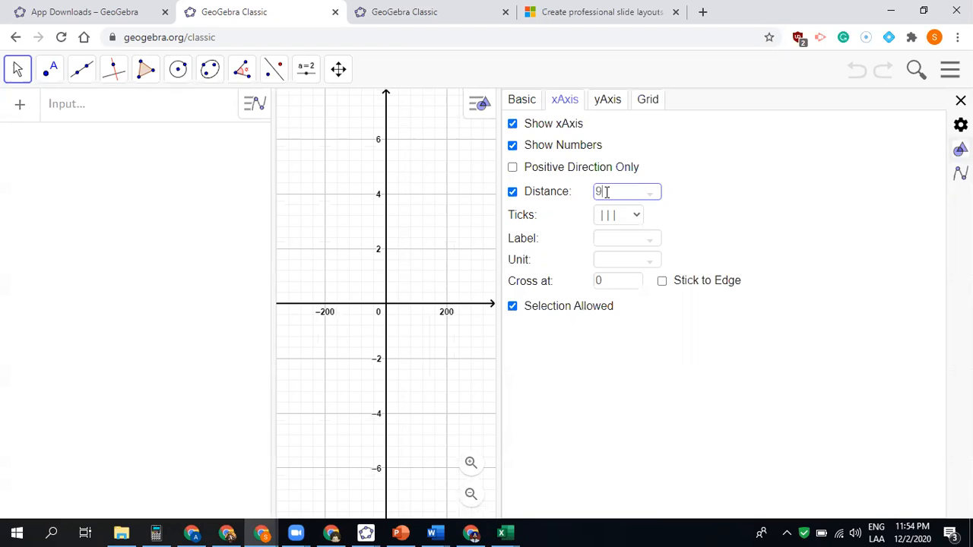
type("0")
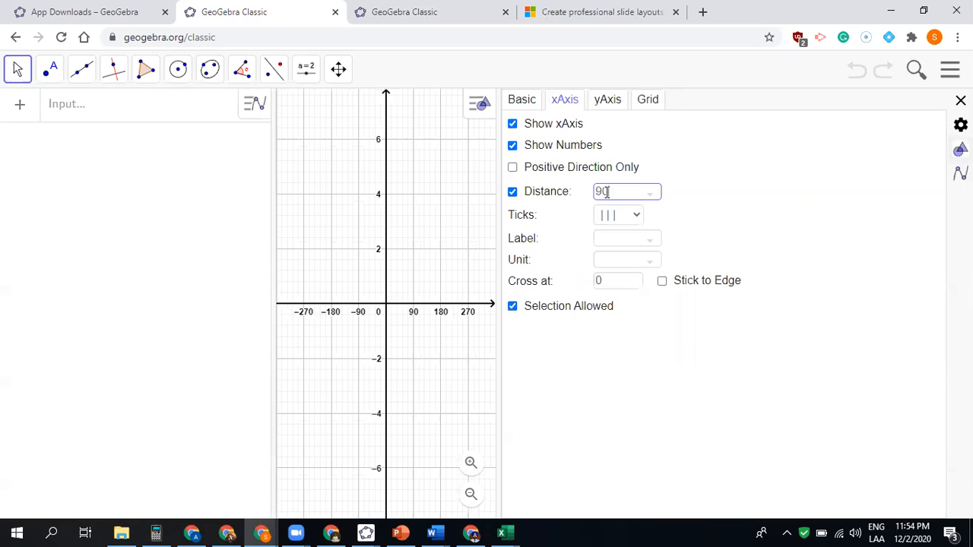
type("45")
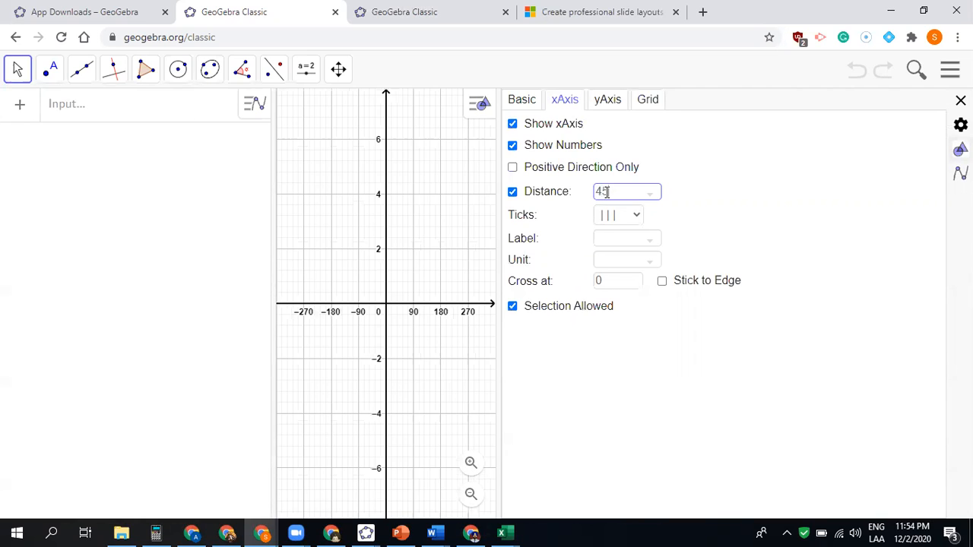
key("Backspace")
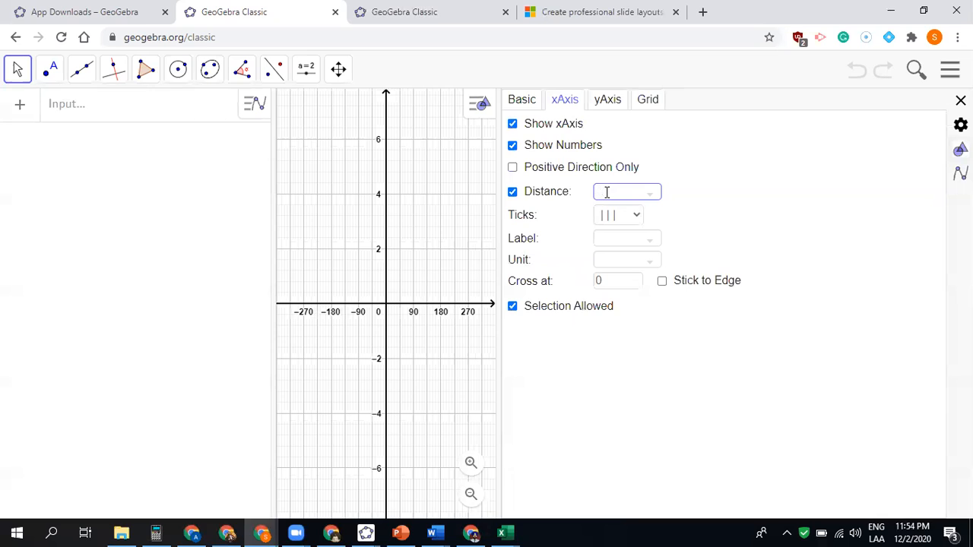
type("90")
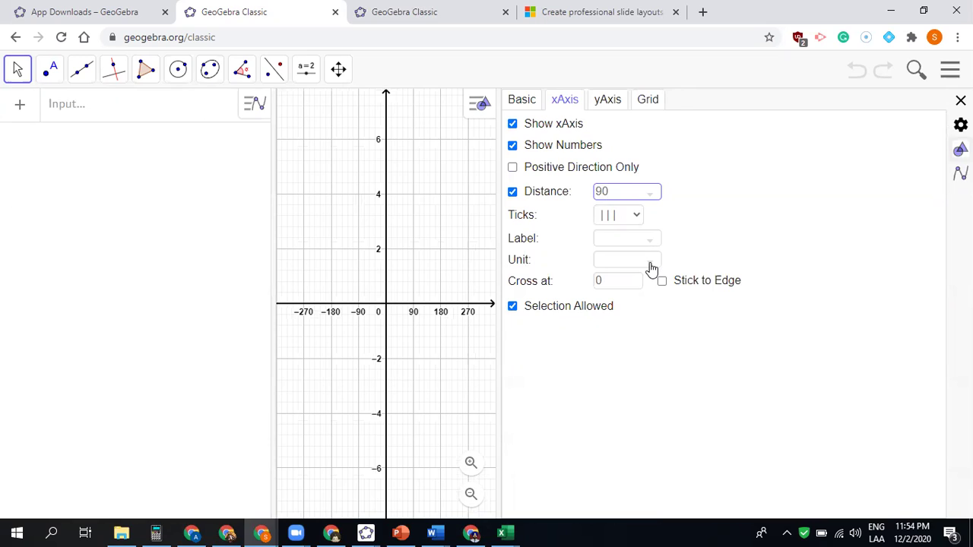
left_click(649, 259)
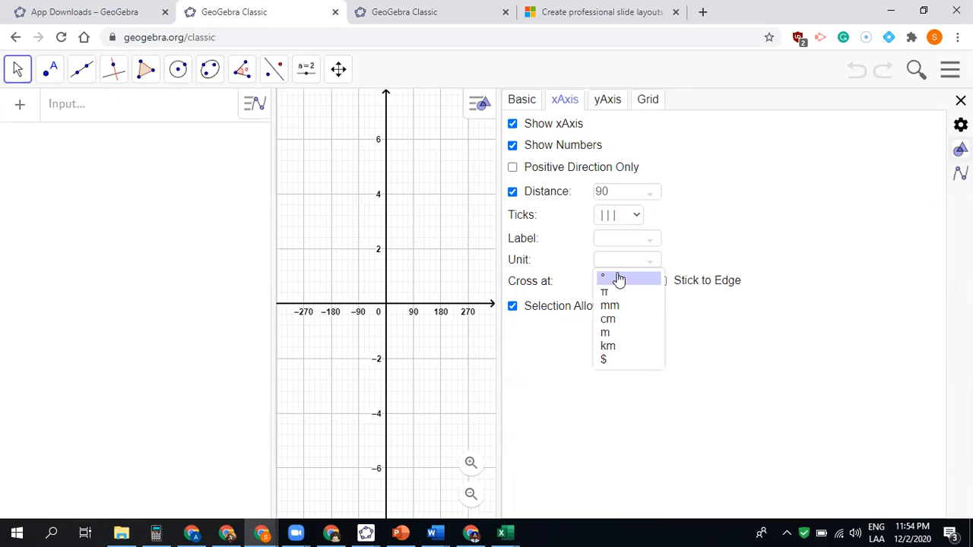
mouse_move(608, 292)
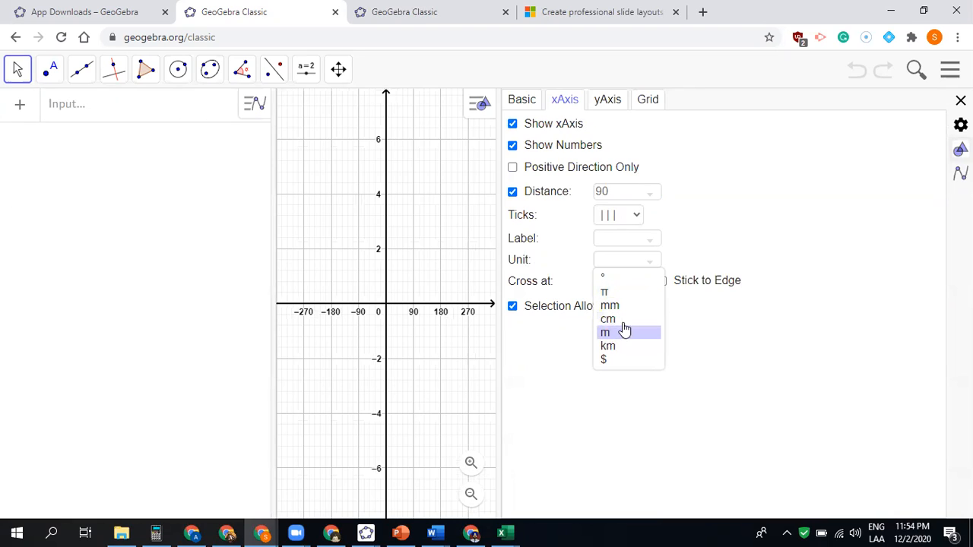
left_click(603, 276)
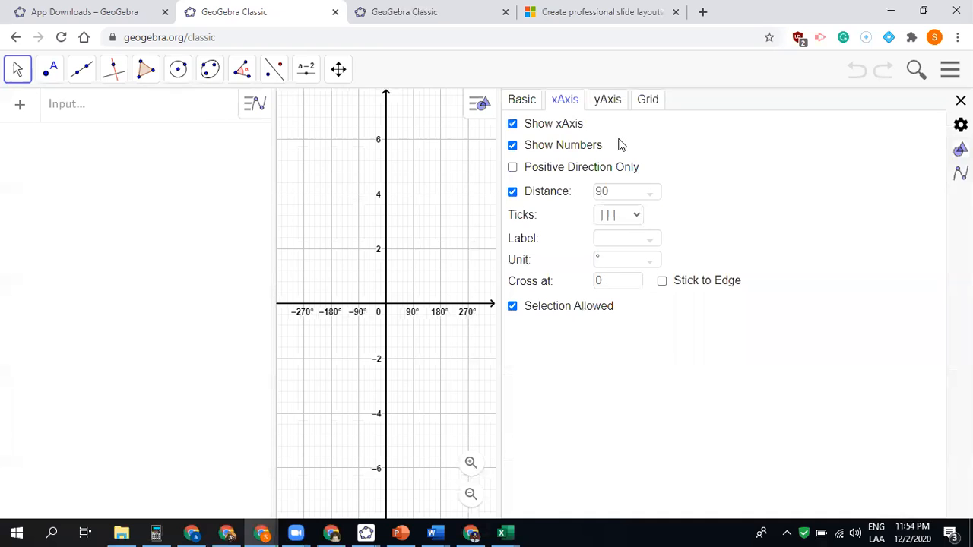
left_click(607, 100)
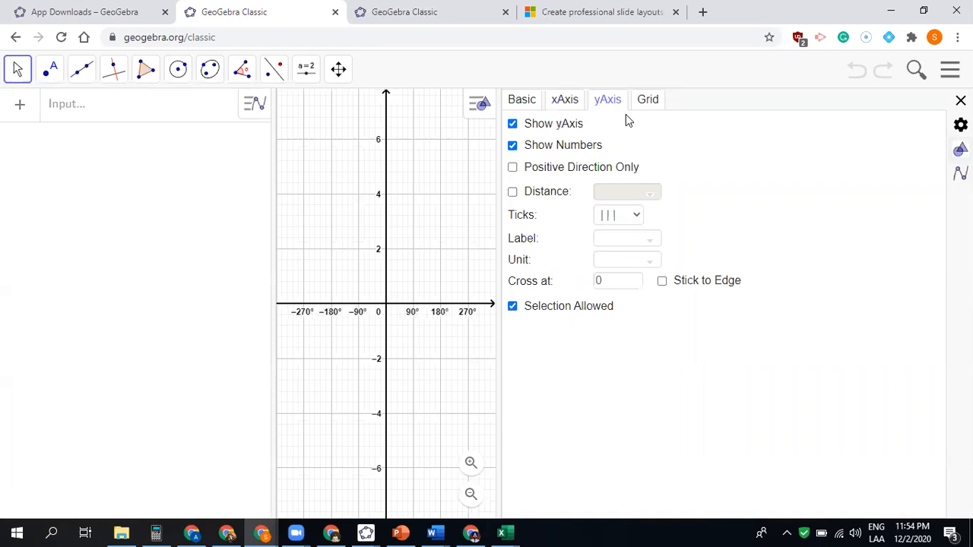
Step: Use major and minor gridlines with distance x 90 and y 1, then close settings
left_click(647, 100)
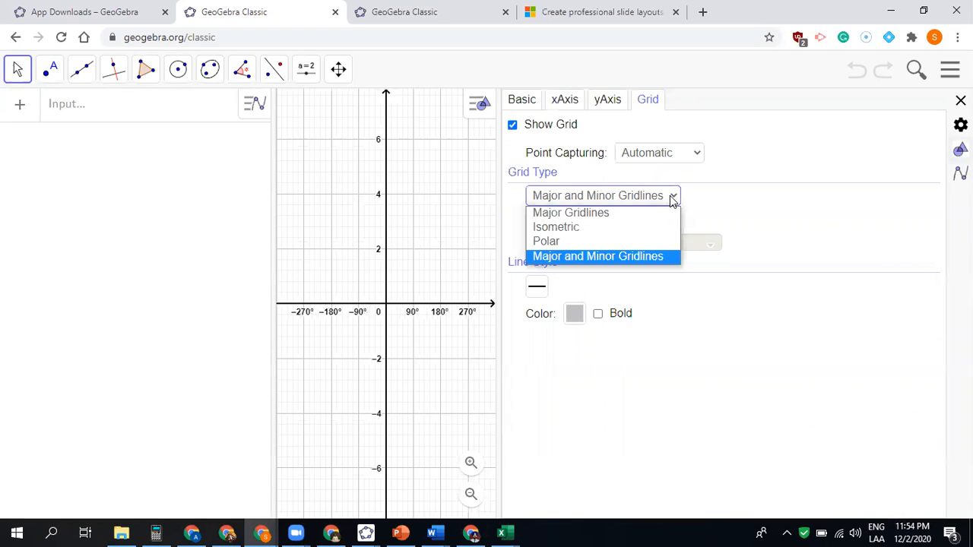
left_click(570, 212)
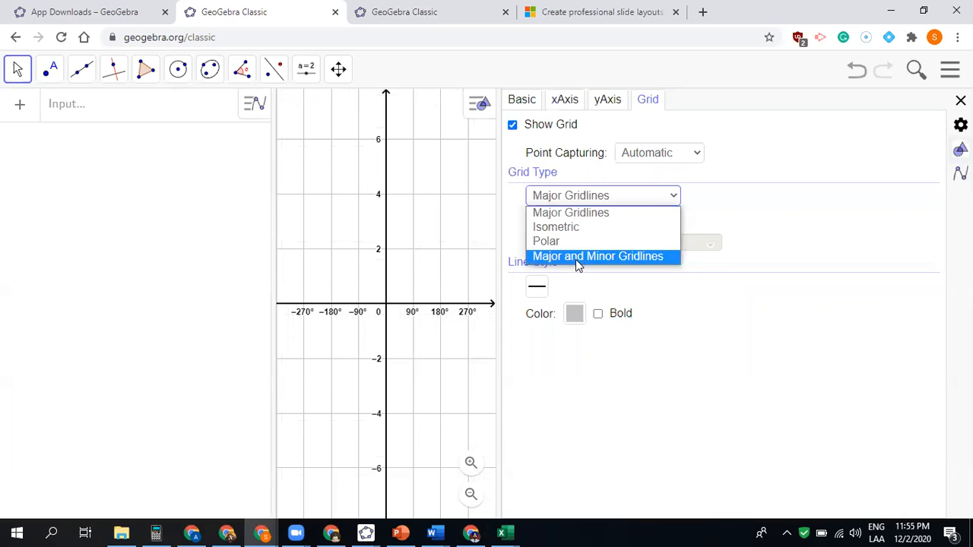
left_click(602, 257)
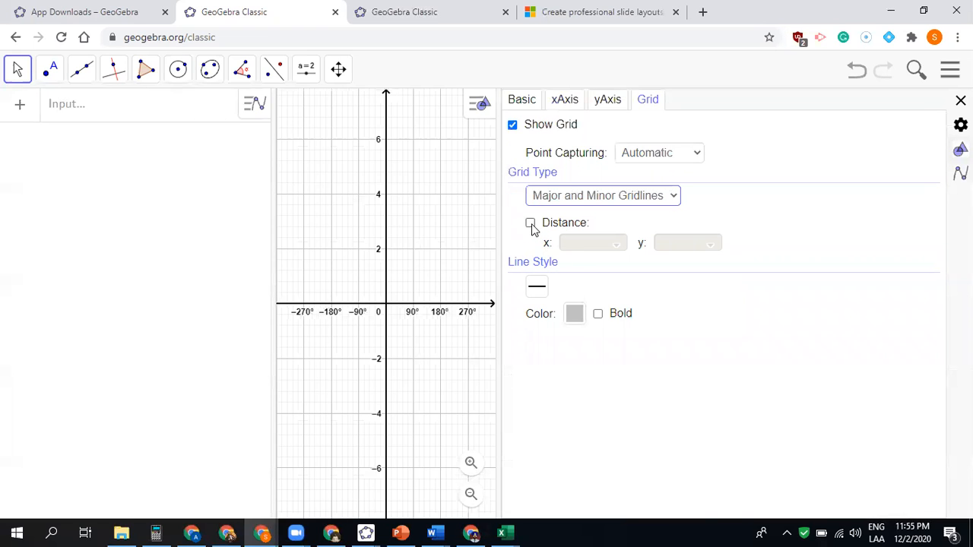
left_click(530, 222)
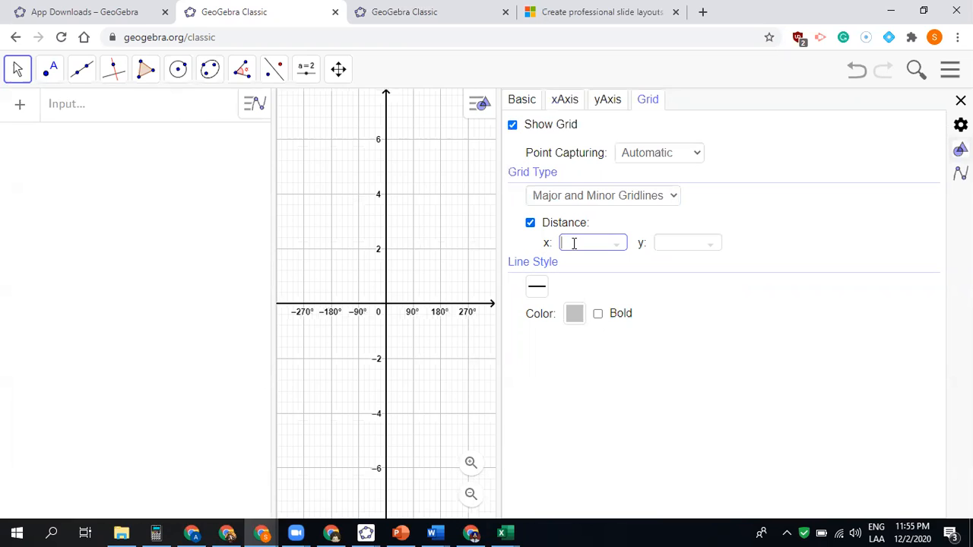
type("90")
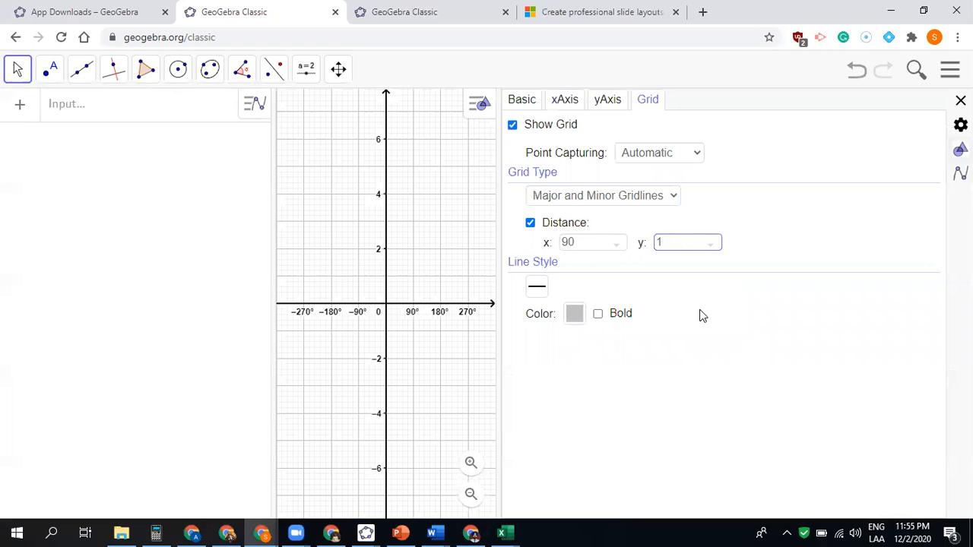
left_click(961, 100)
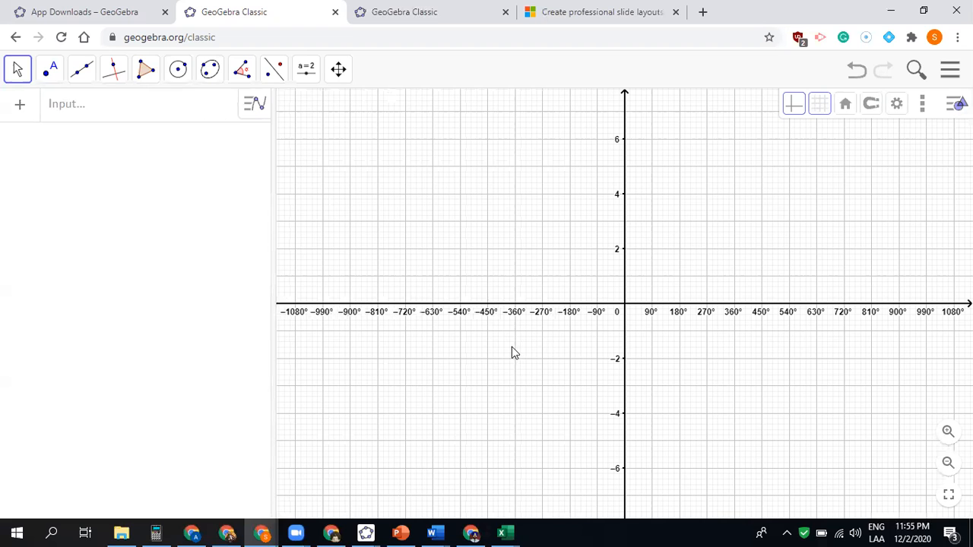
mouse_move(935, 442)
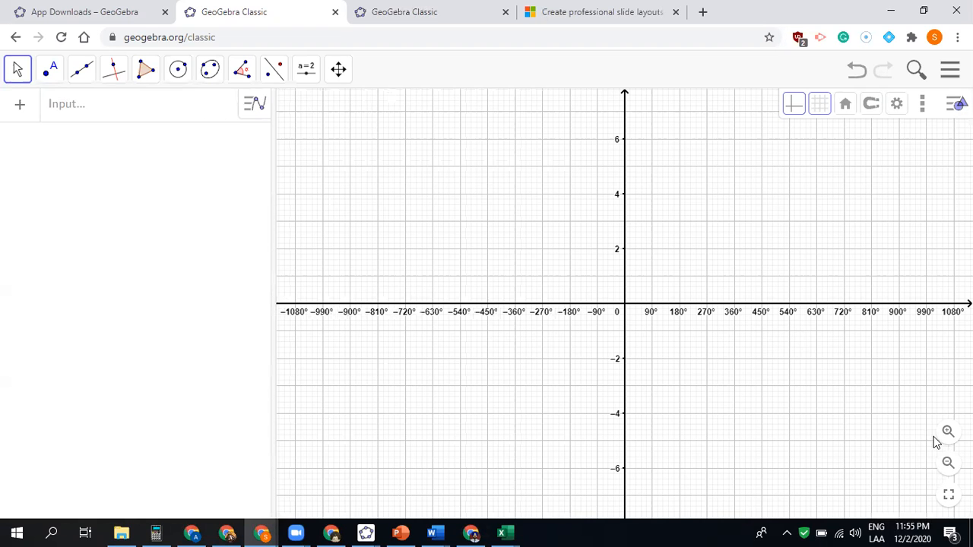
Step: Zoom in twice and pan so the view spans about -270° to 360° and -2 to 2
left_click(948, 432)
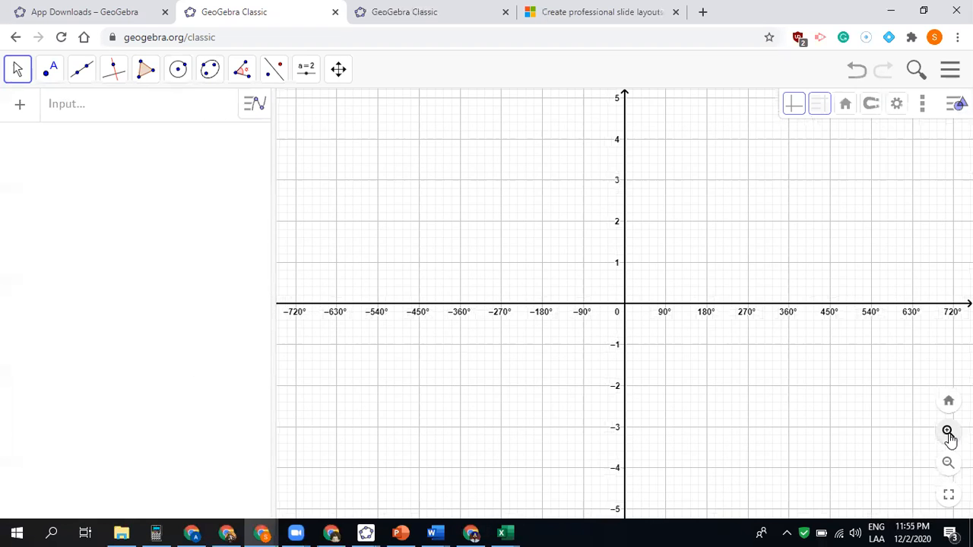
left_click(947, 432)
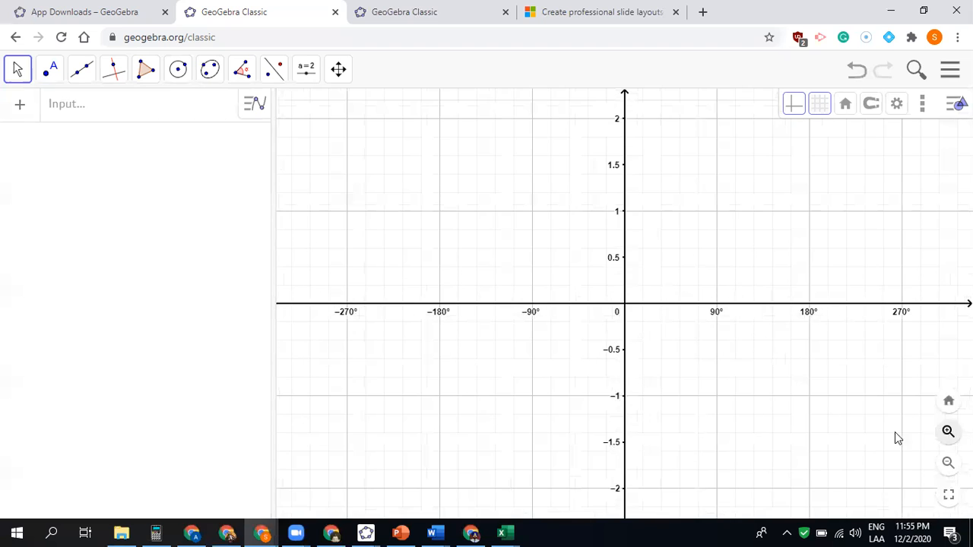
left_click_drag(897, 438, 786, 399)
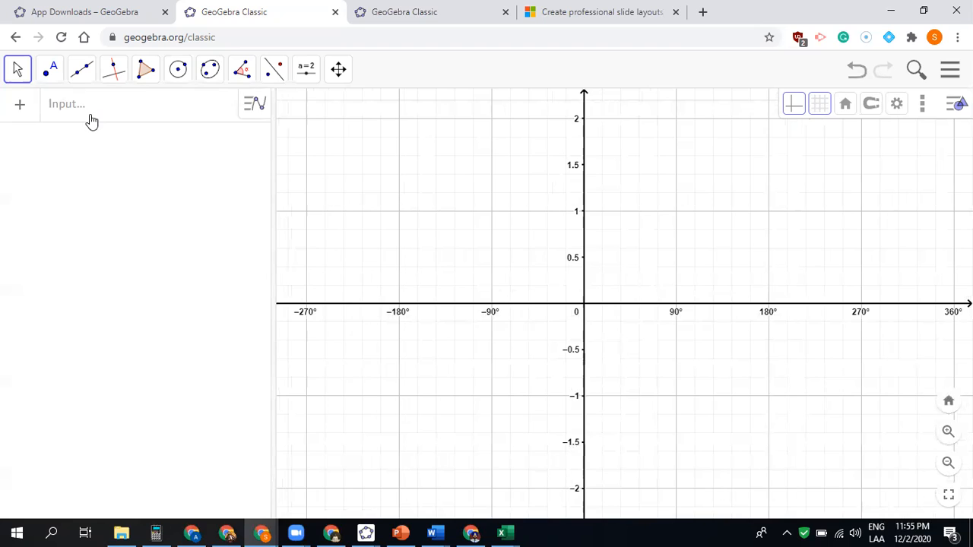
Step: Plot the sine function f(x) = sin(πx/180) from the Input bar
left_click(114, 104)
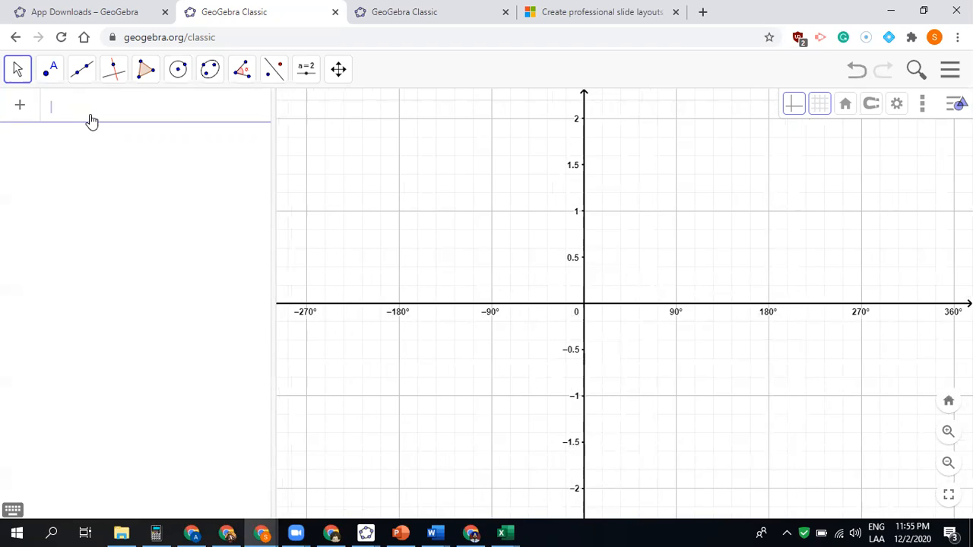
type("sin(p")
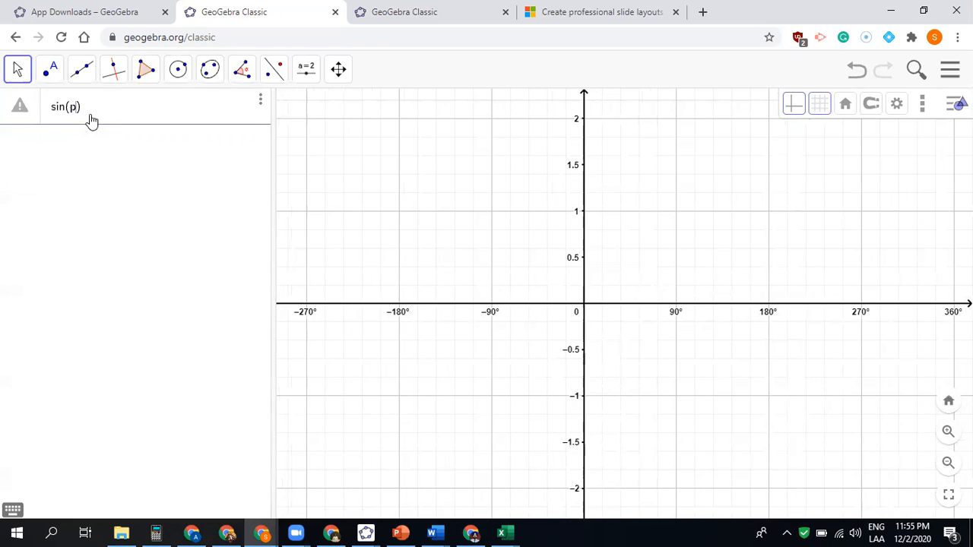
type("i ·")
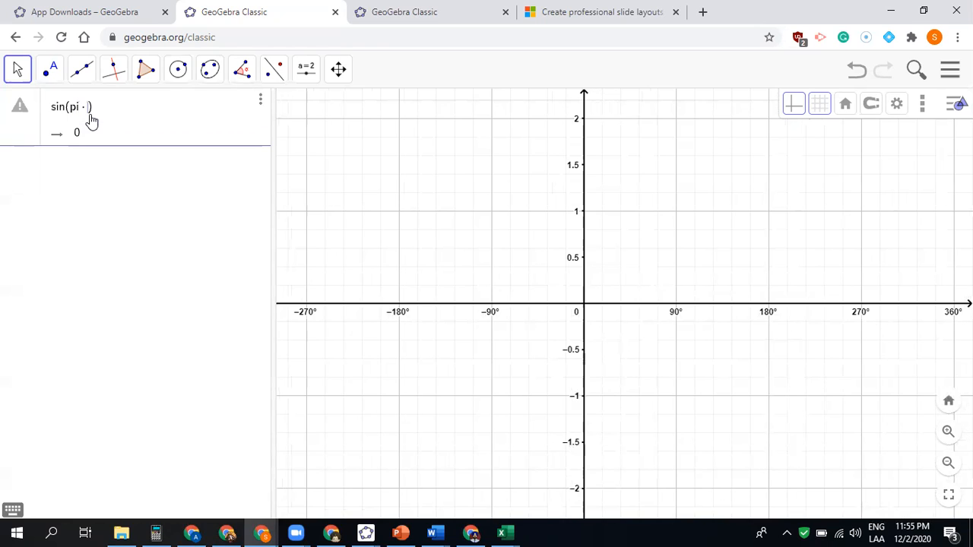
type("x/180")
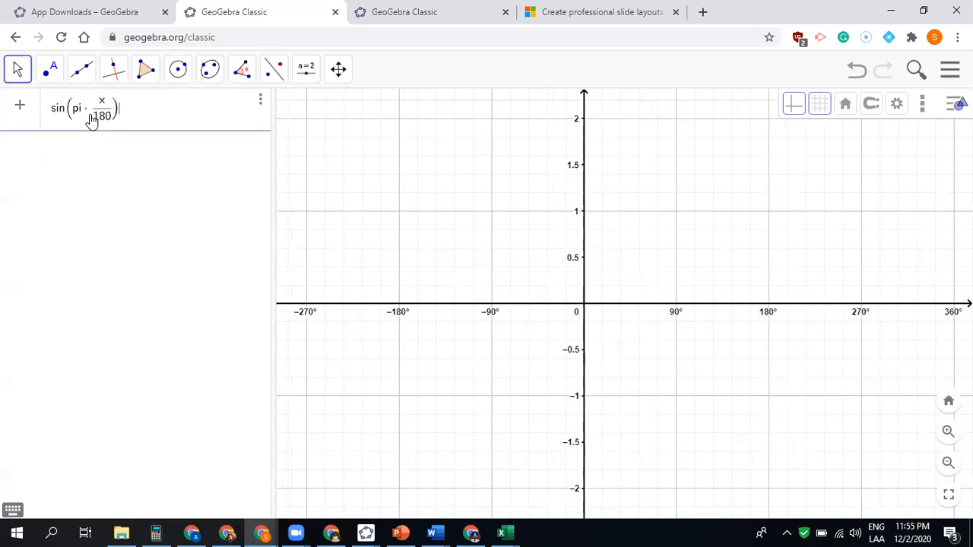
key("Enter")
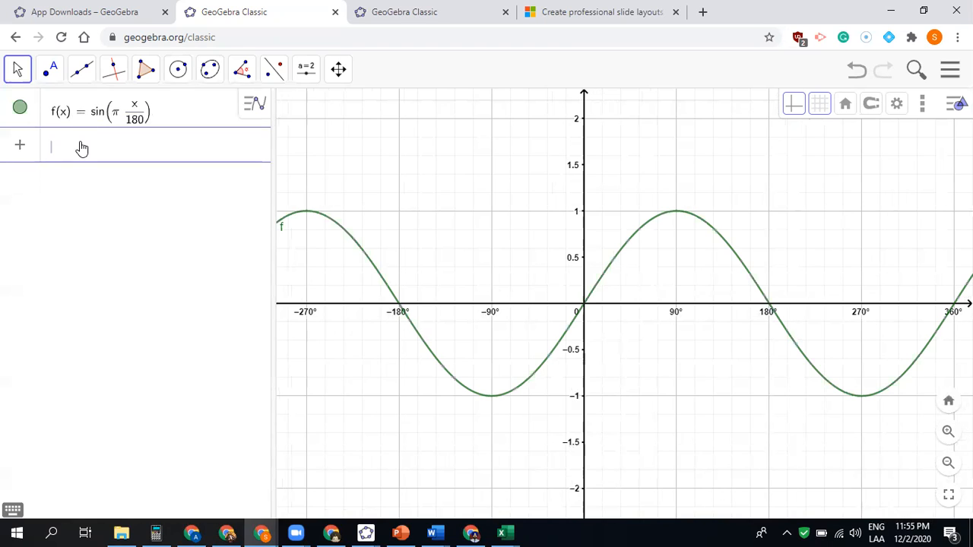
Step: Plot the cosine function g(x) = cos(πx/180)
type("cos(")
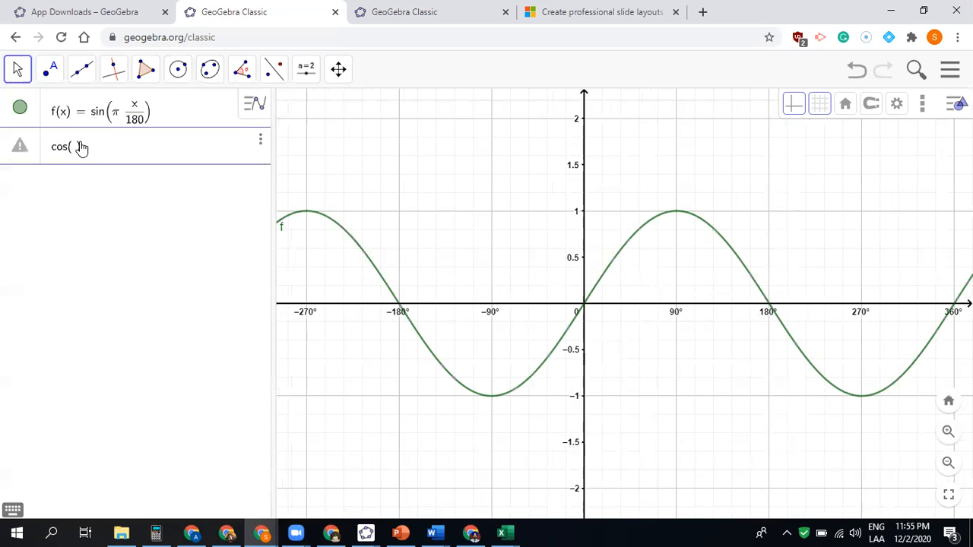
type(")")
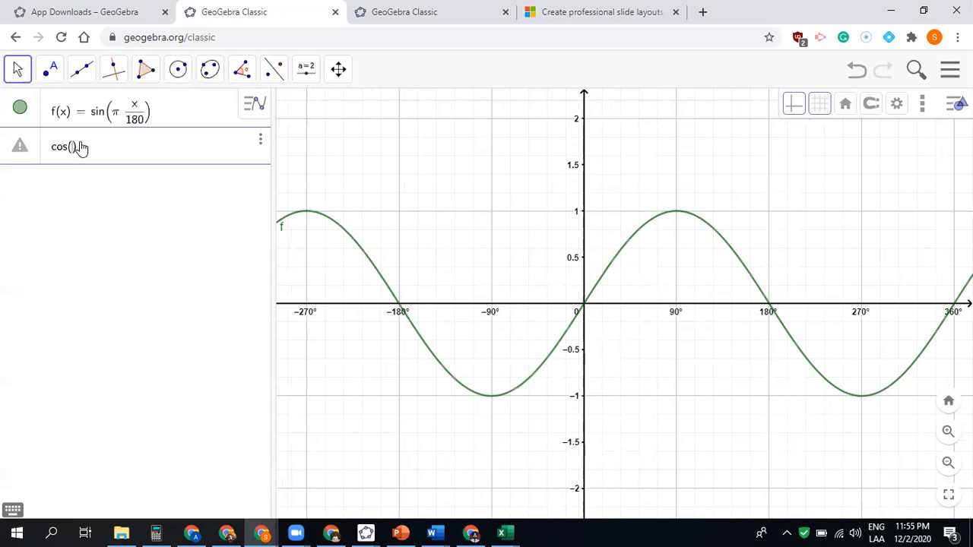
type("pi")
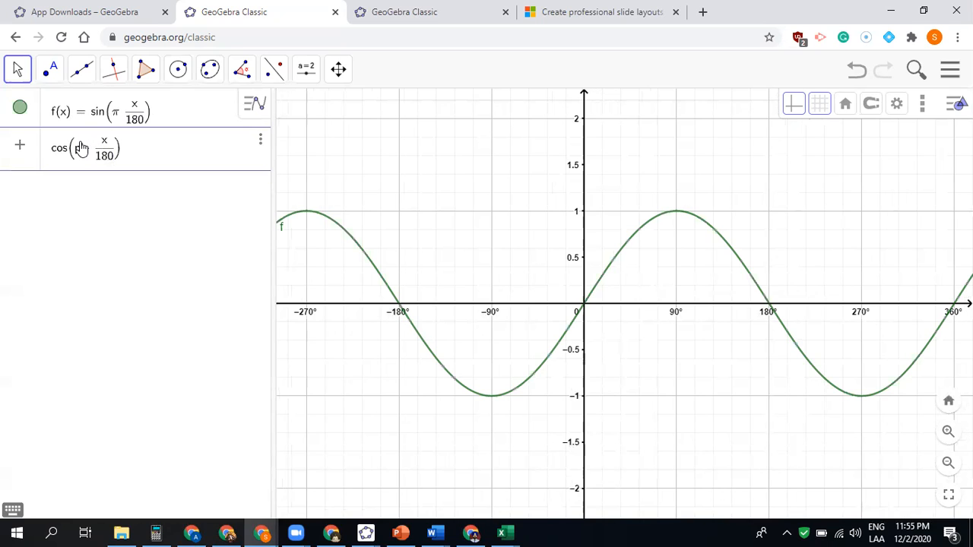
key("Enter")
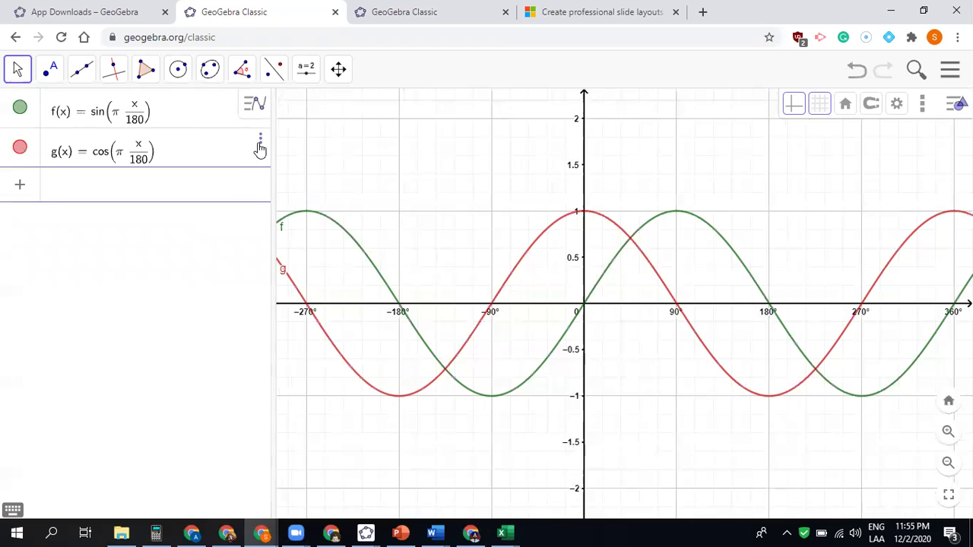
Step: Mark the cosine curve's special points, then switch to the App Downloads tab
left_click(261, 144)
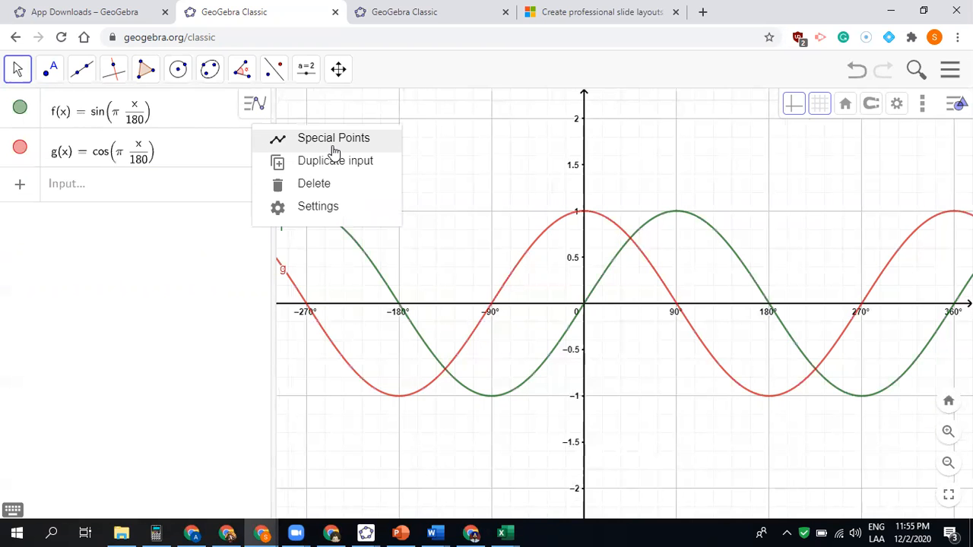
left_click(333, 138)
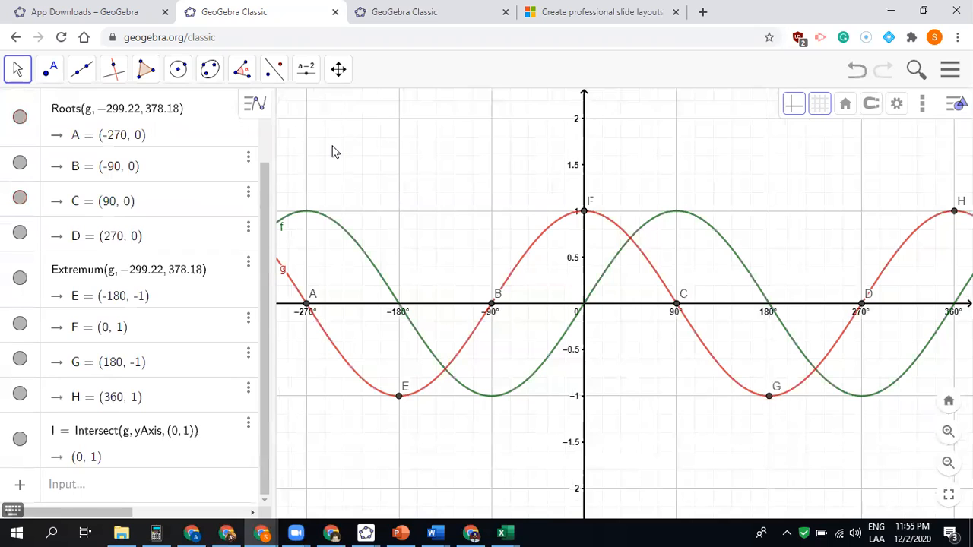
mouse_move(398, 283)
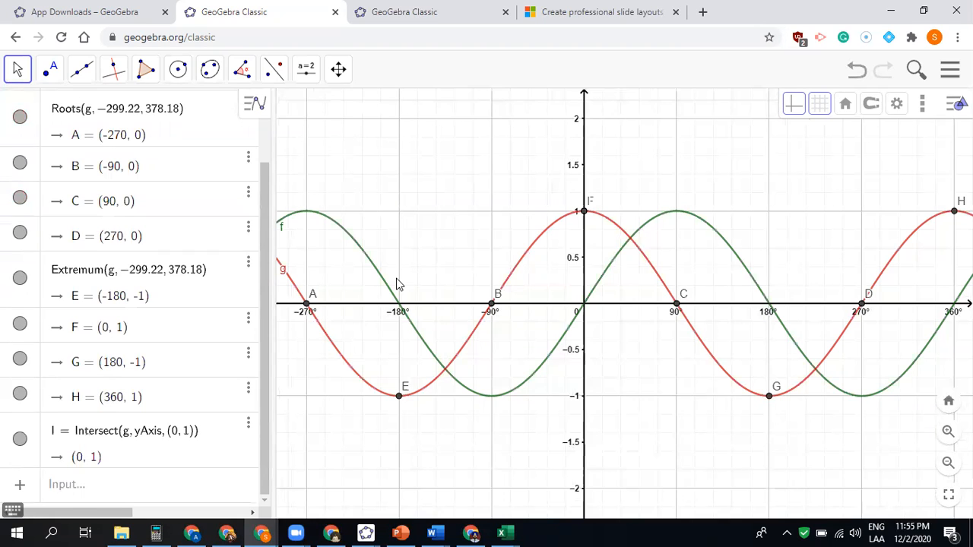
mouse_move(269, 132)
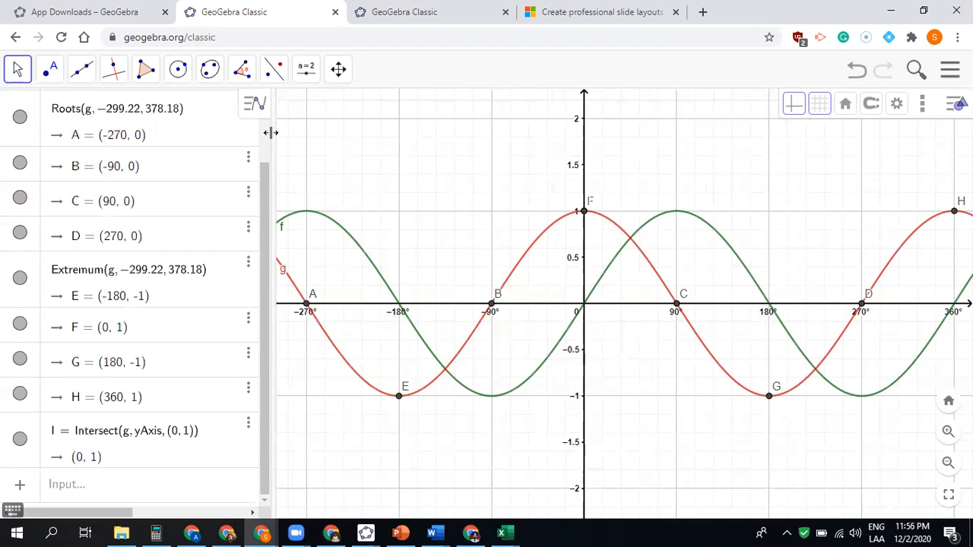
left_click(88, 12)
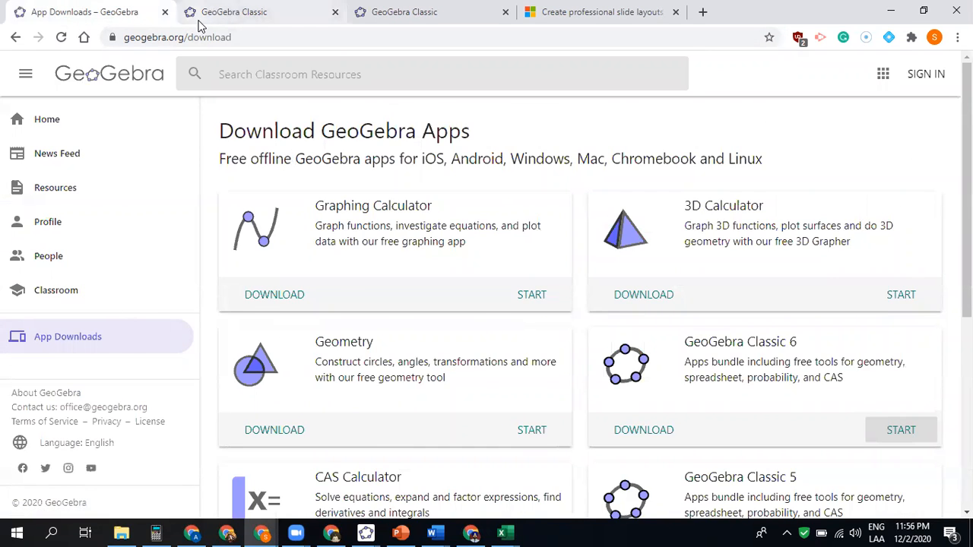
Step: Back on the degree graph, review the xAxis unit and Basic settings, then close them
left_click(259, 13)
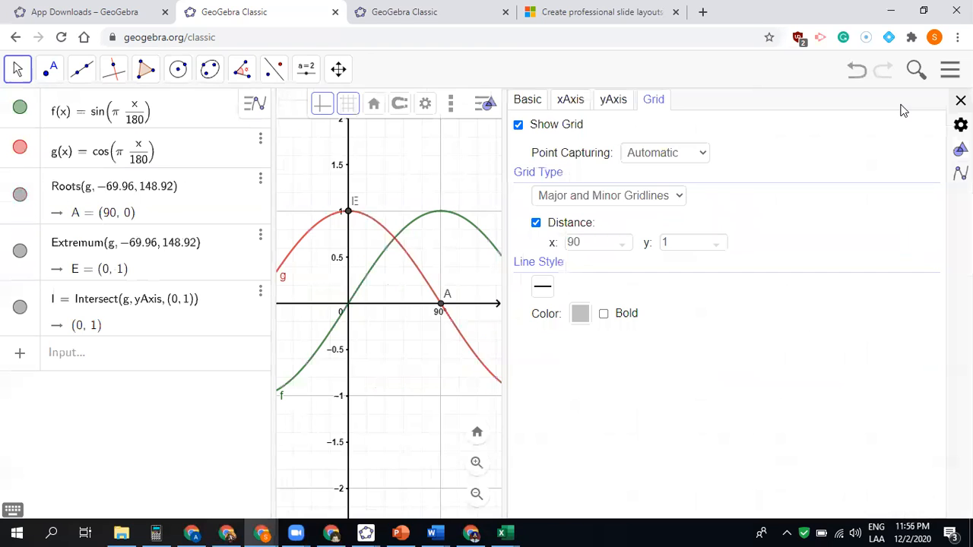
mouse_move(570, 99)
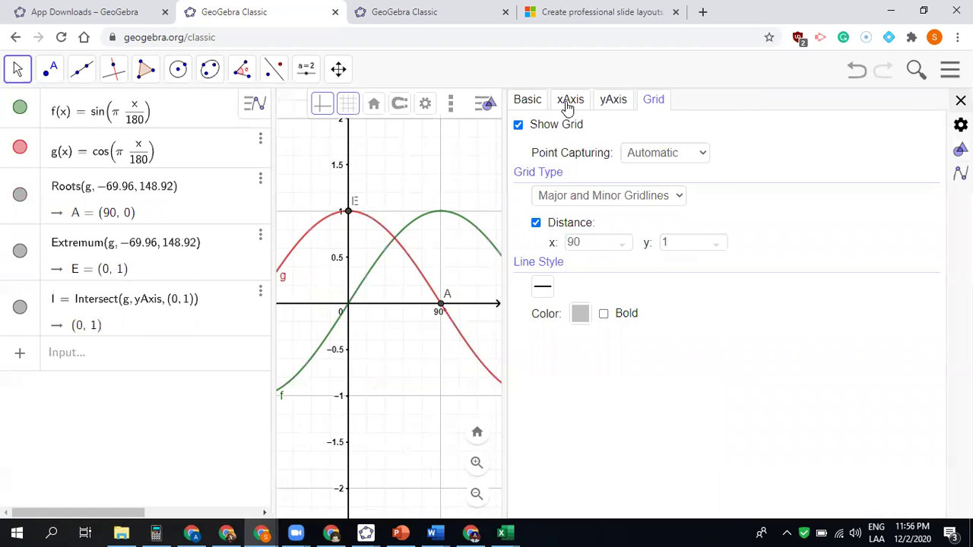
left_click(570, 100)
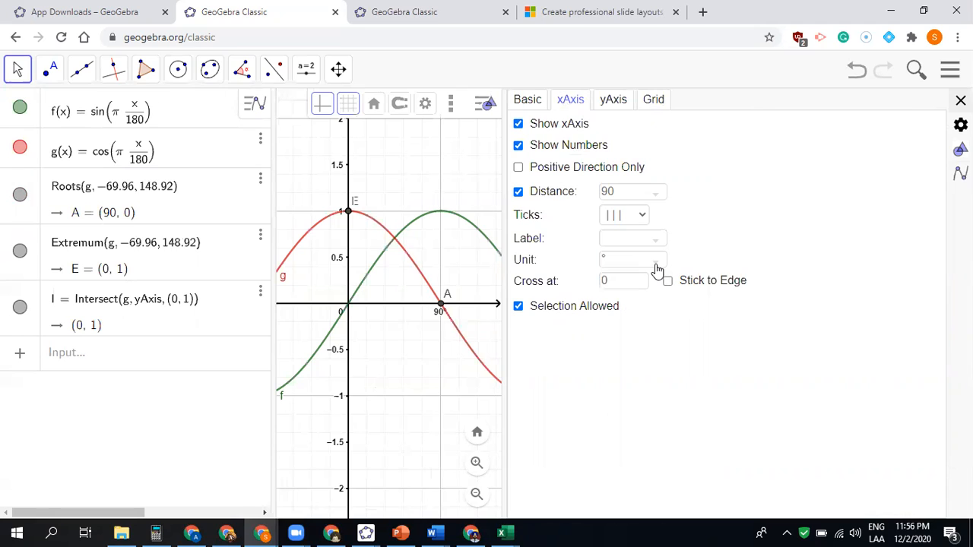
left_click(655, 259)
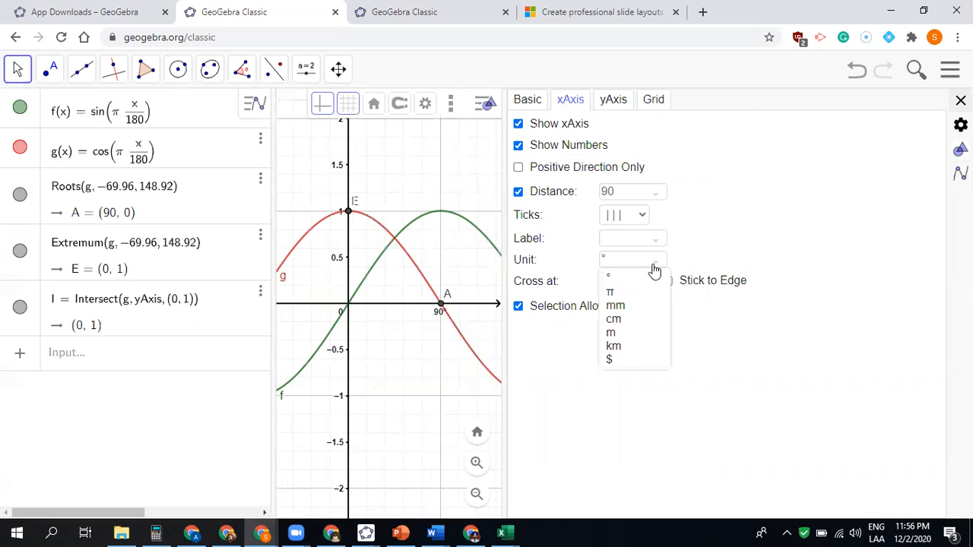
mouse_move(613, 292)
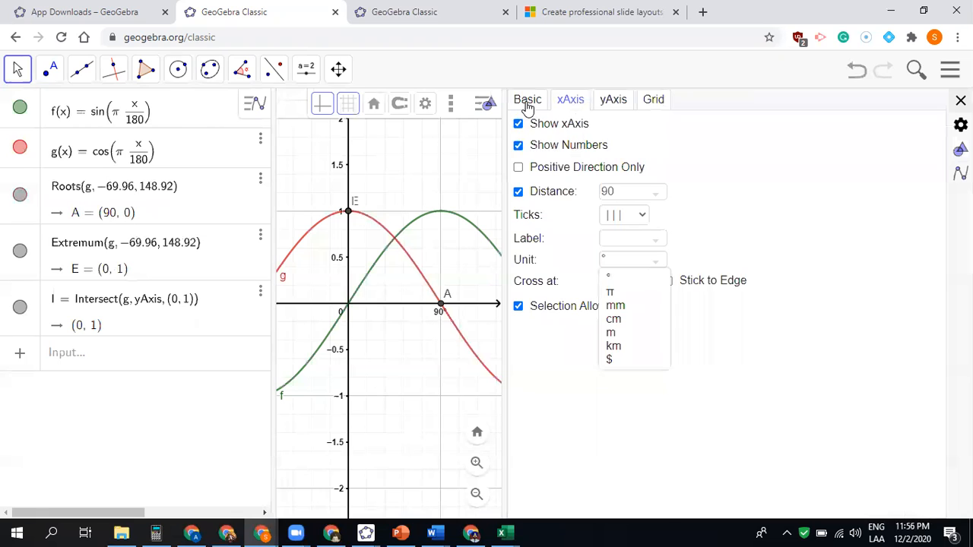
left_click(526, 99)
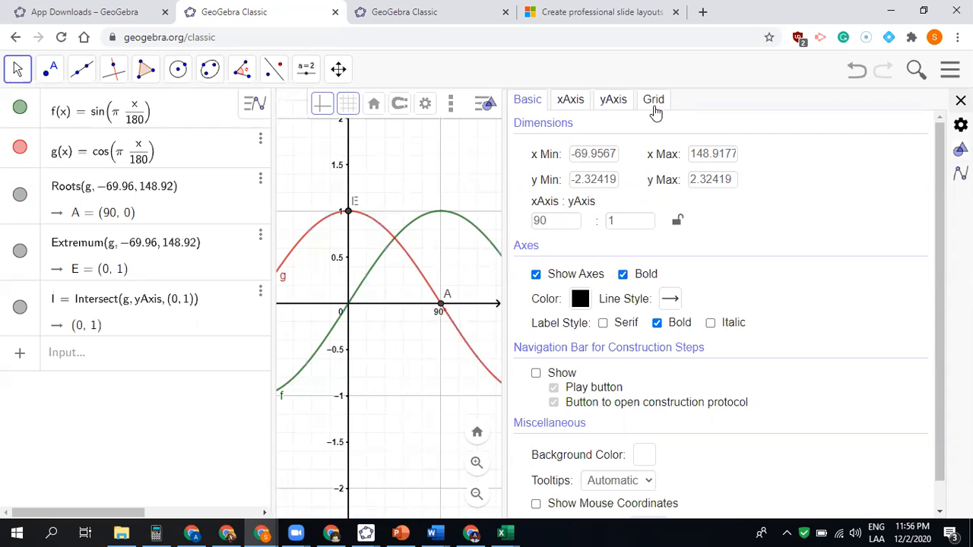
left_click(653, 100)
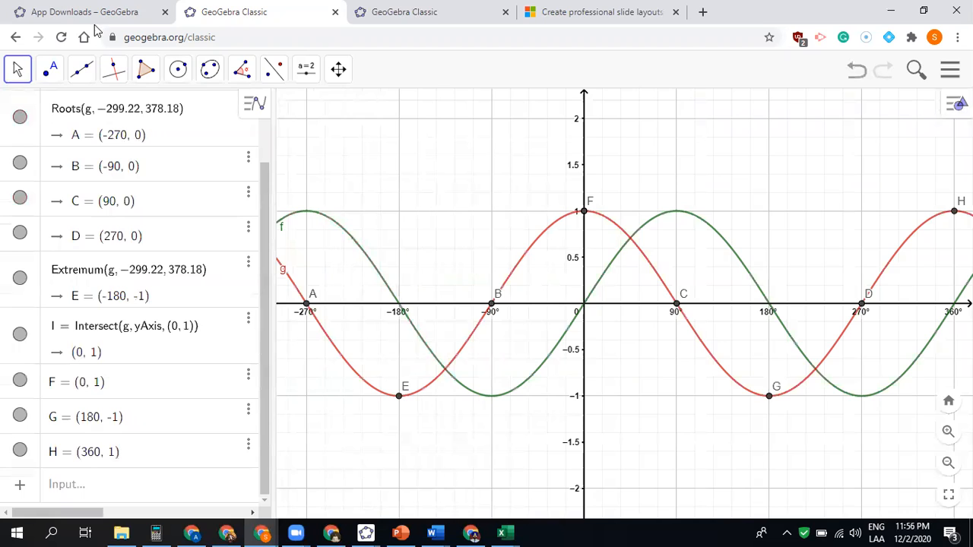
Step: Launch a new GeoGebra Classic 6 session from the App Downloads page
left_click(91, 12)
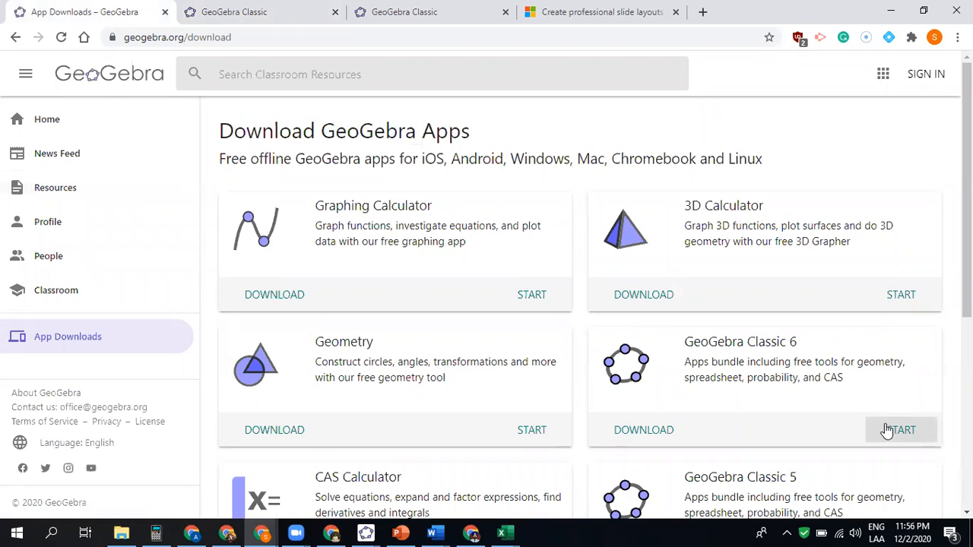
left_click(902, 429)
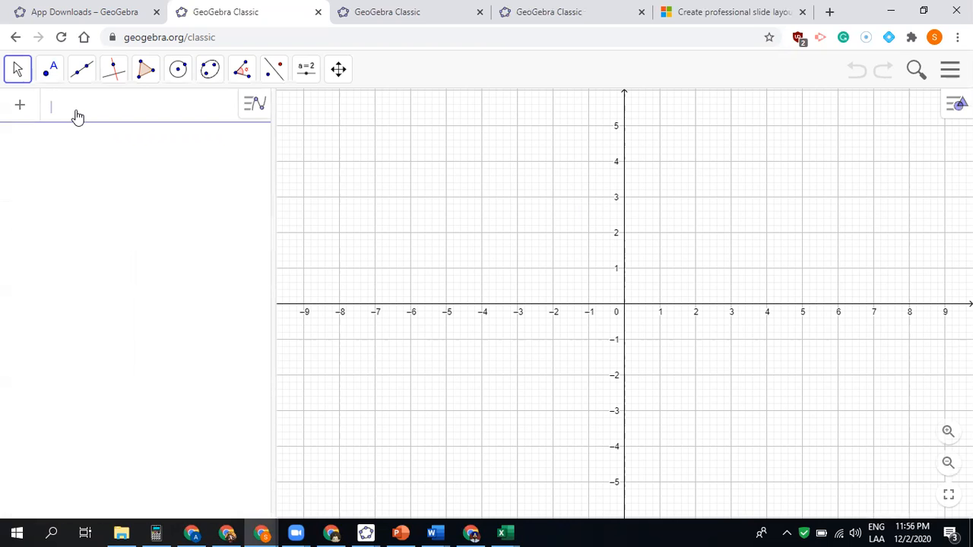
Step: Enter sinx in the Input bar to plot f(x) = sin(x), and zoom in slightly
type("sinx")
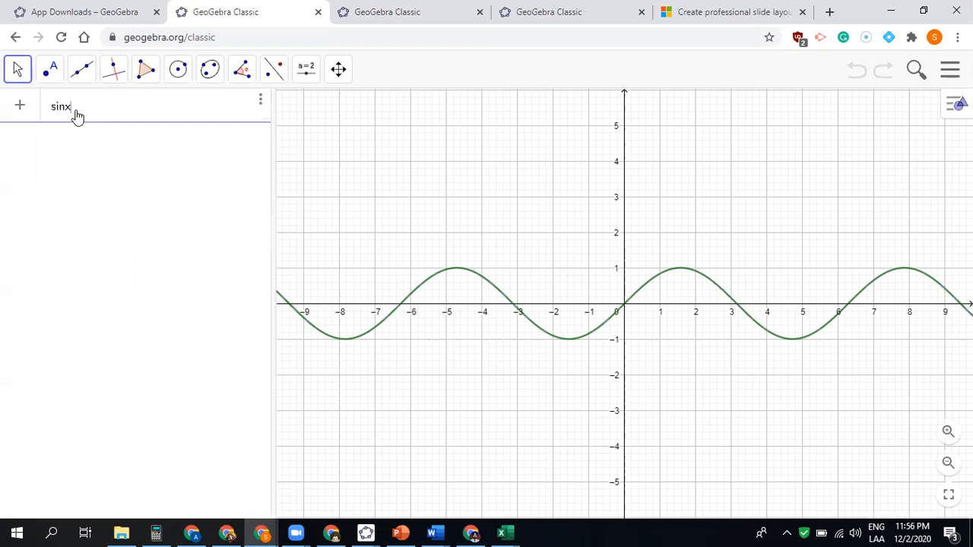
key("Enter")
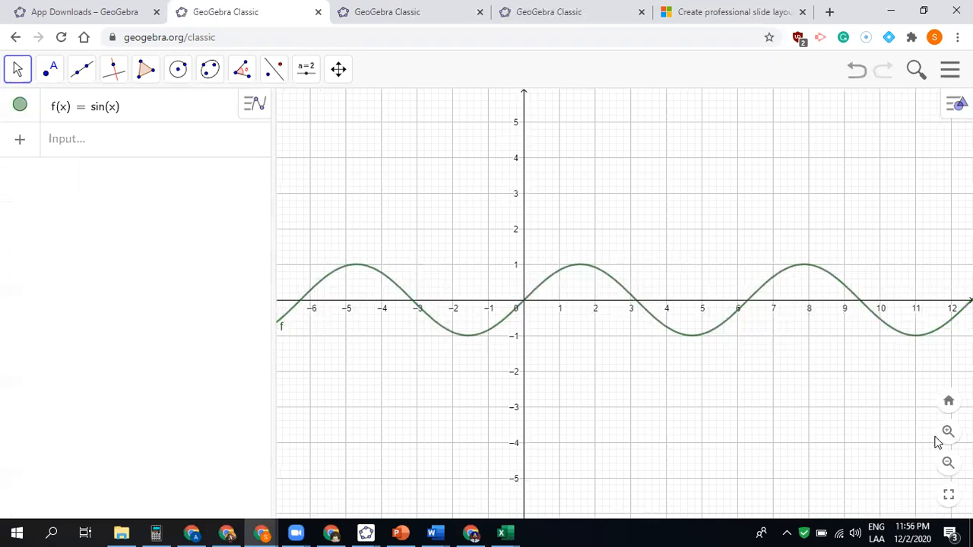
left_click(945, 432)
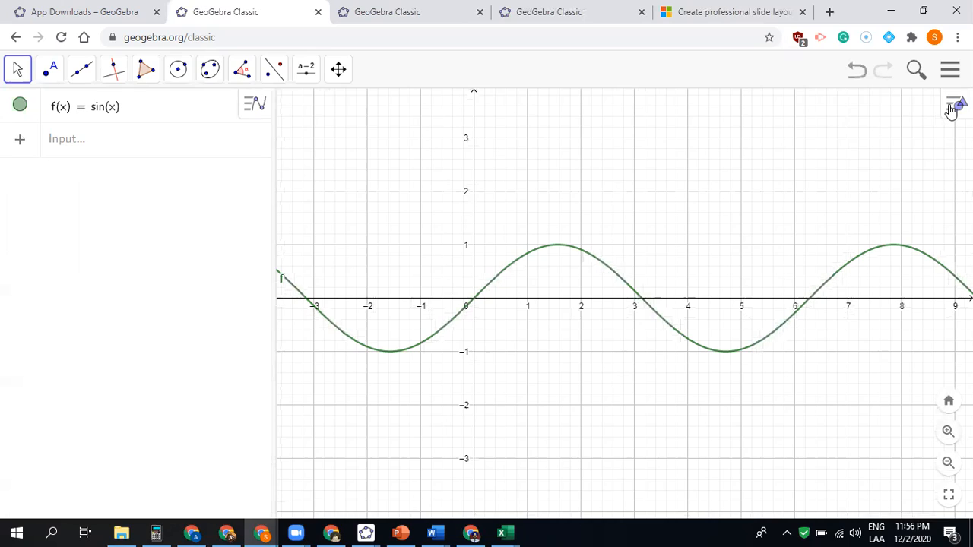
left_click(957, 103)
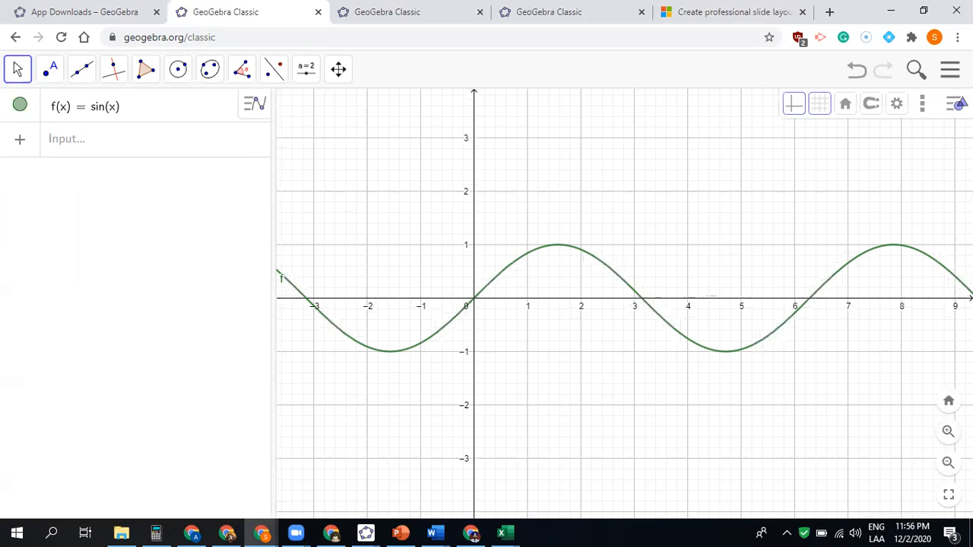
mouse_move(897, 103)
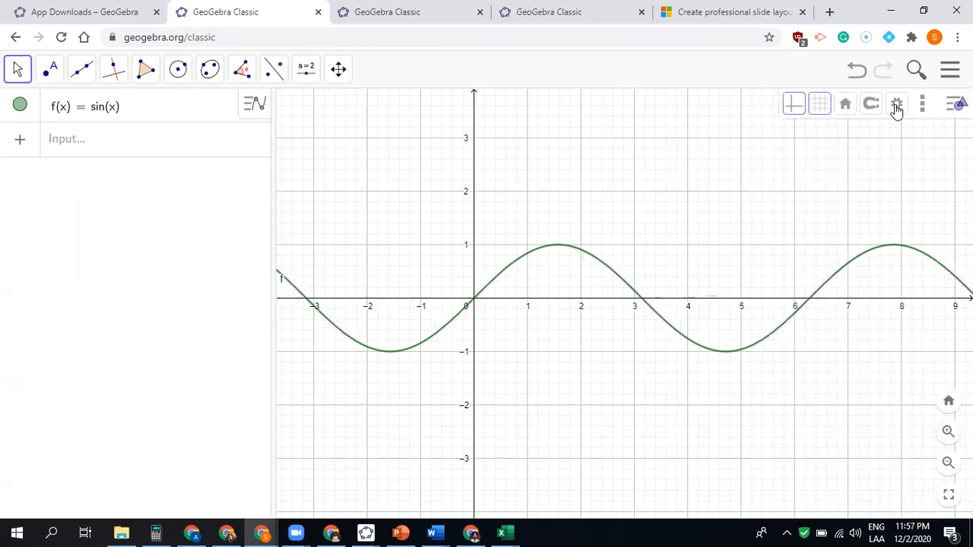
Step: In Graphics settings, enable a custom x-axis tick distance of π/2
left_click(897, 104)
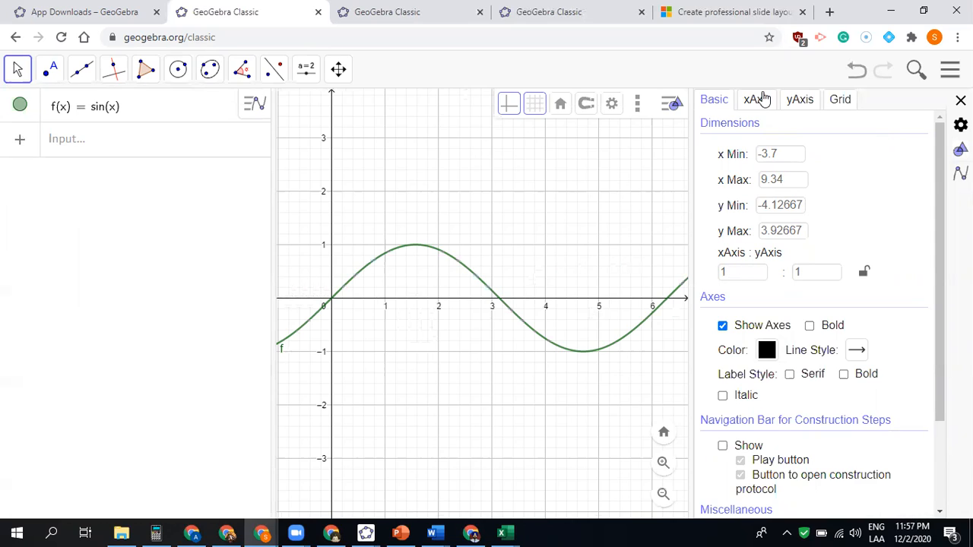
left_click(757, 99)
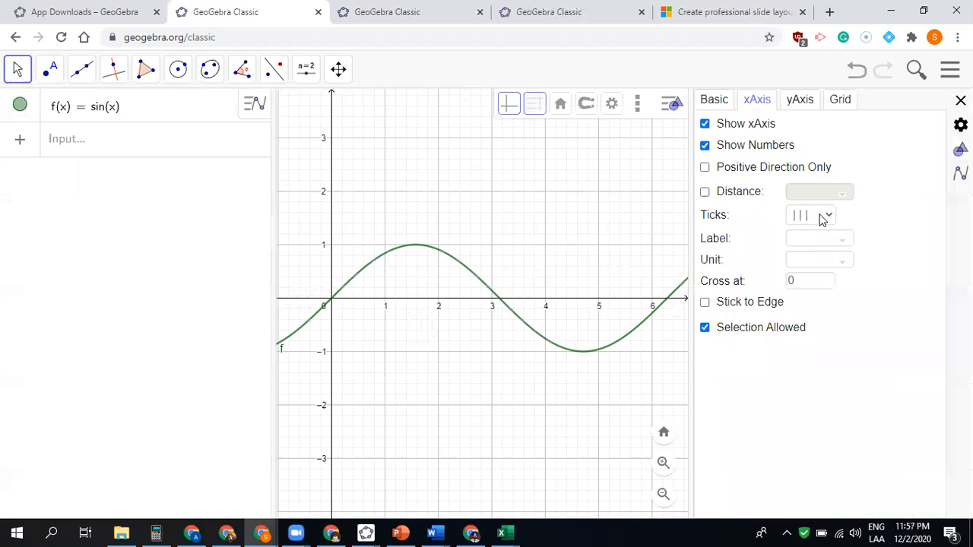
left_click(705, 191)
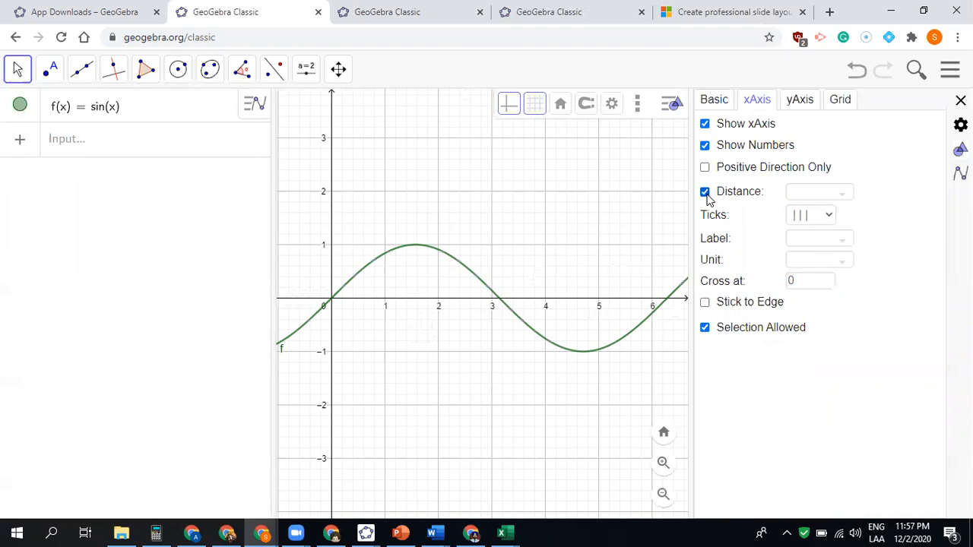
mouse_move(757, 108)
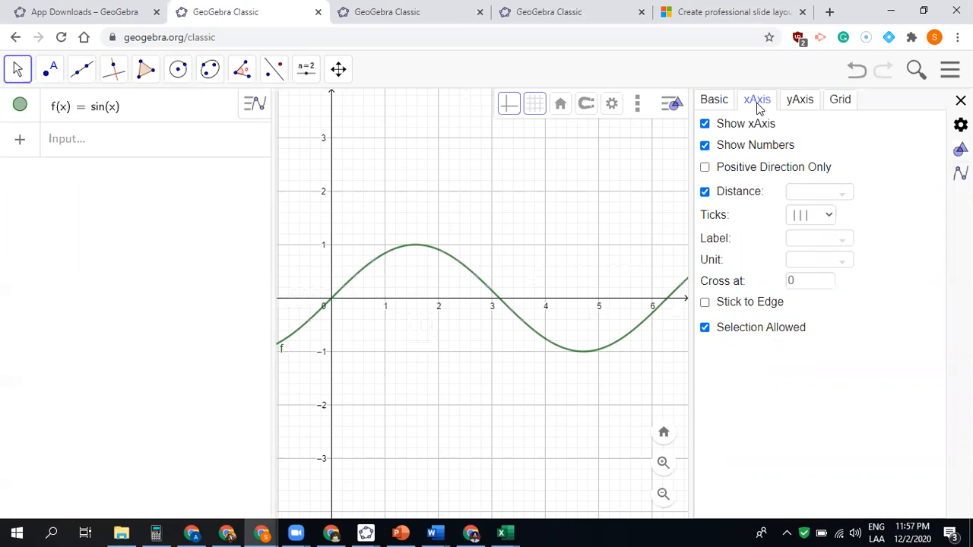
left_click(813, 191)
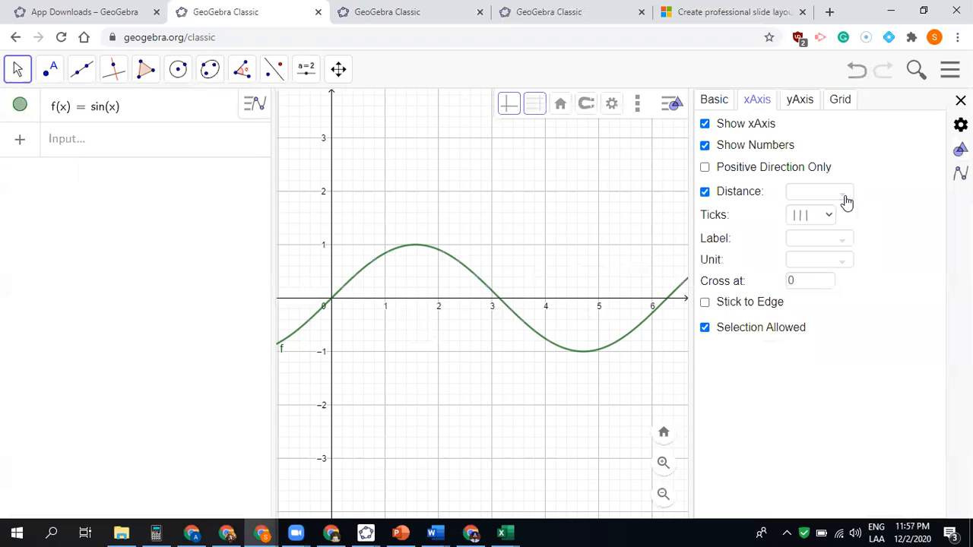
type("π/2")
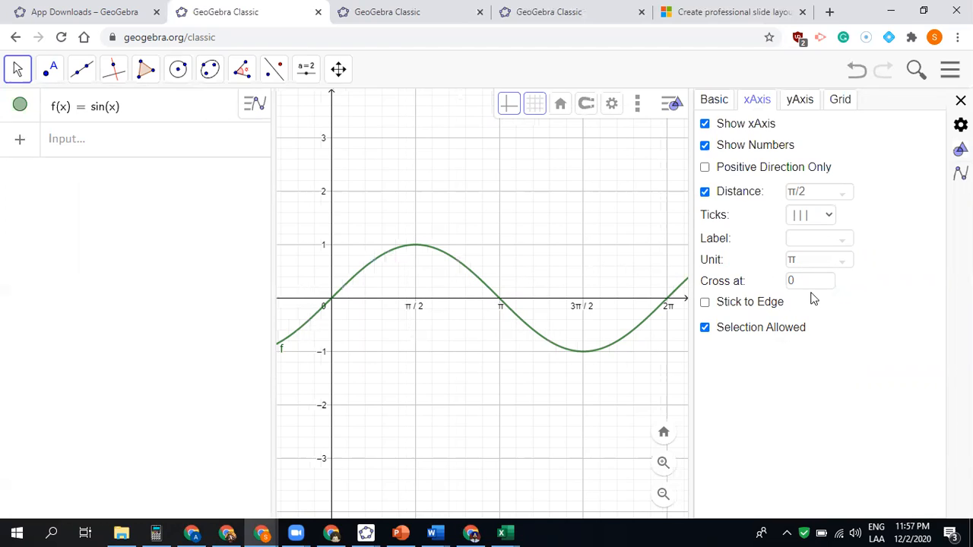
Step: Review Grid settings, try x-axis distance 1, restore π/2, then view Basic settings
left_click(840, 100)
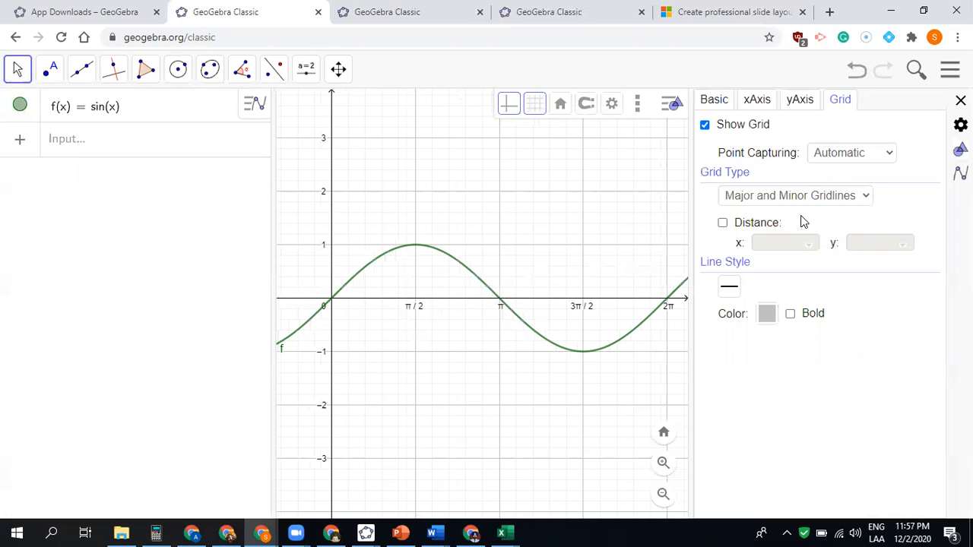
mouse_move(756, 111)
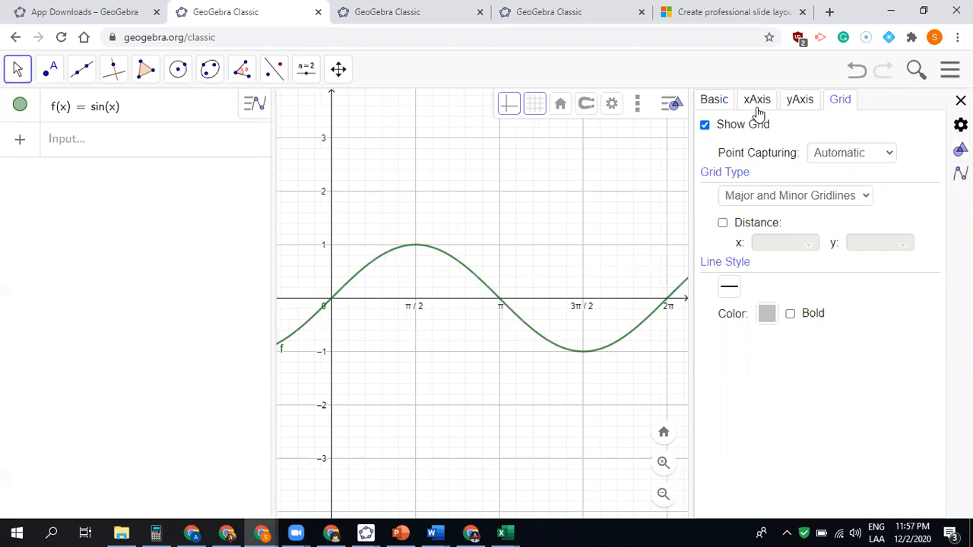
left_click(757, 100)
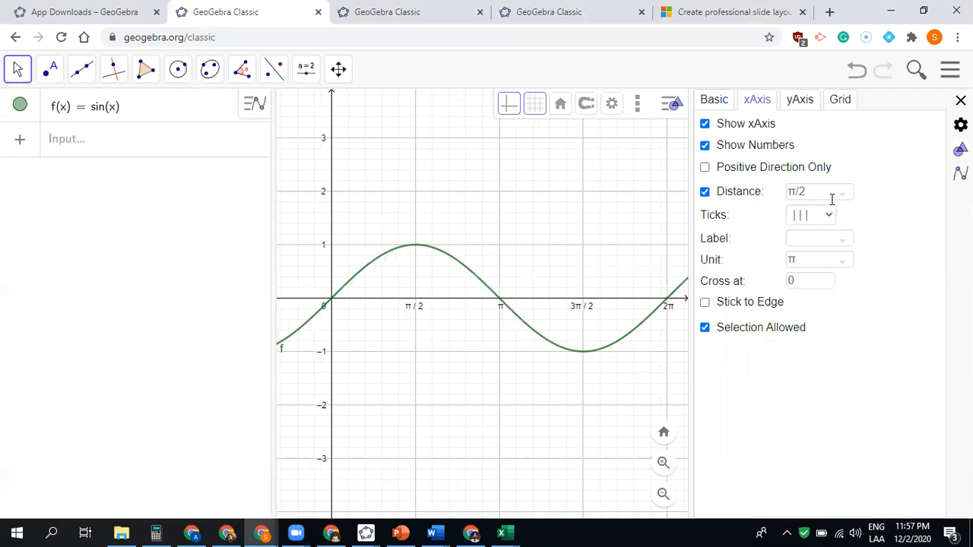
left_click(842, 191)
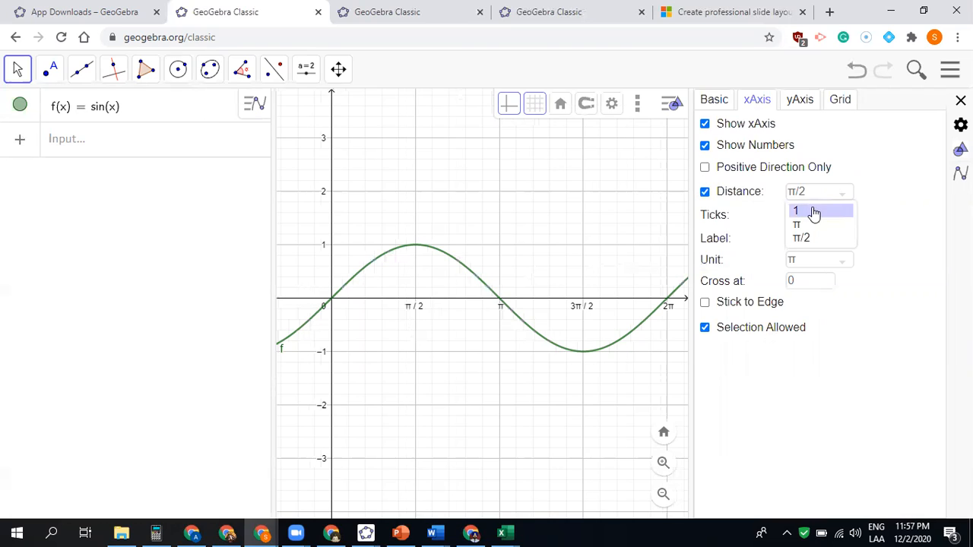
left_click(796, 211)
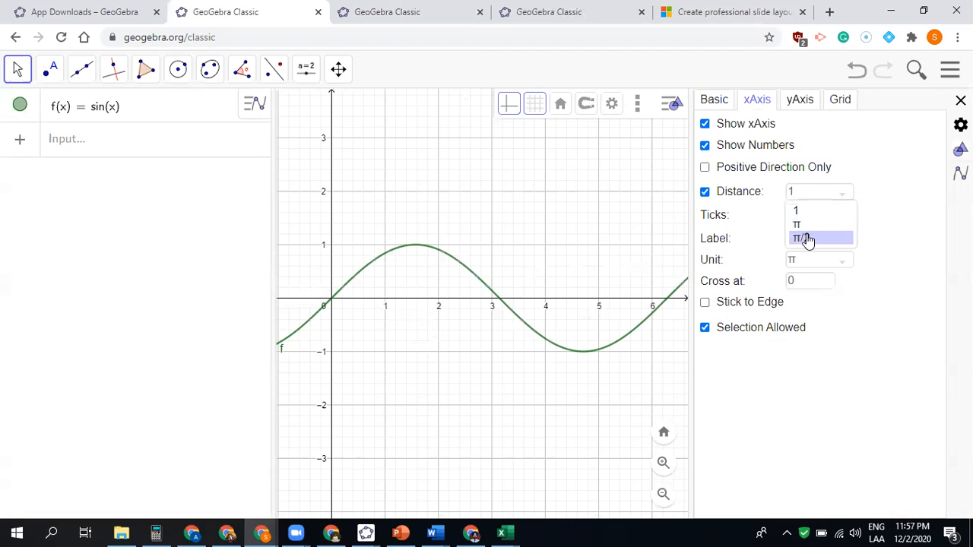
left_click(798, 237)
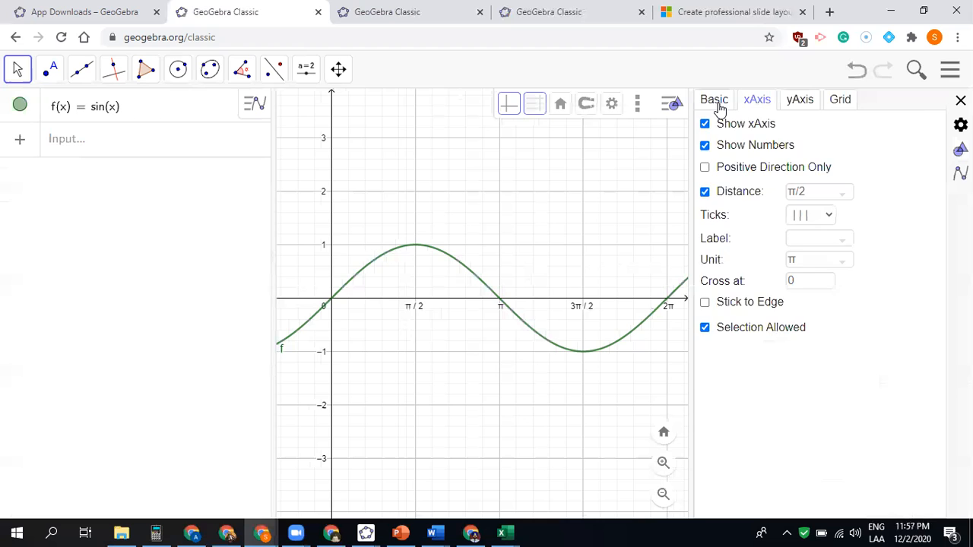
left_click(714, 99)
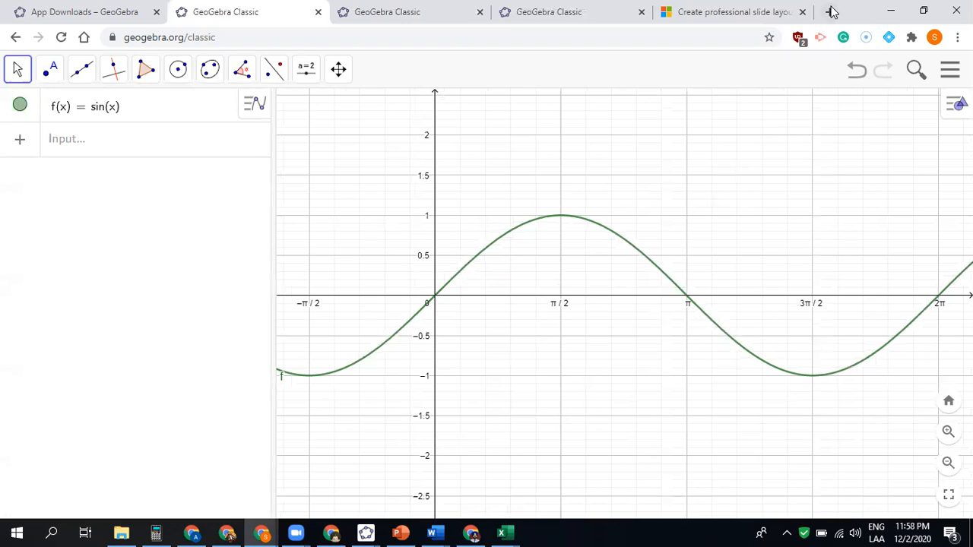
Step: Open the Desmos graphing calculator in a new browser page and enter sin x
left_click(835, 8)
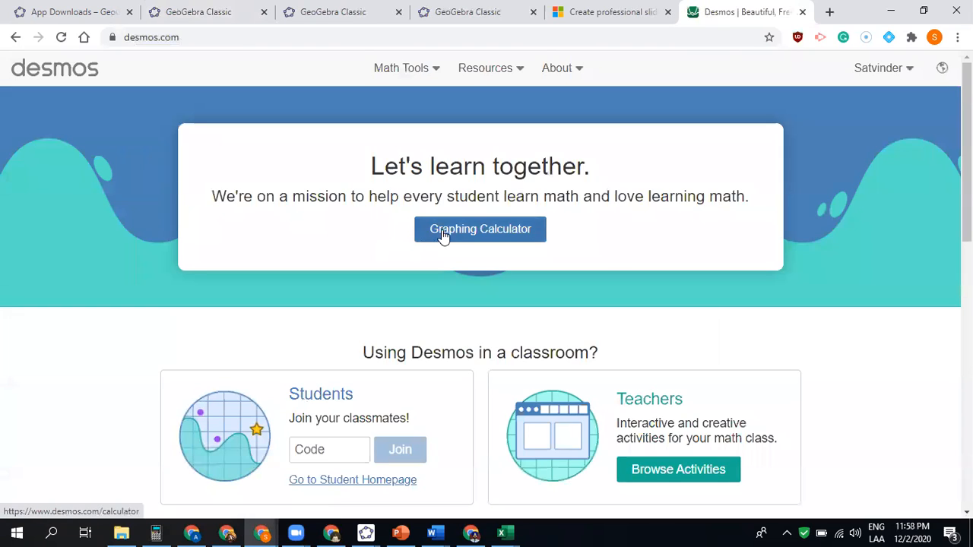
left_click(479, 229)
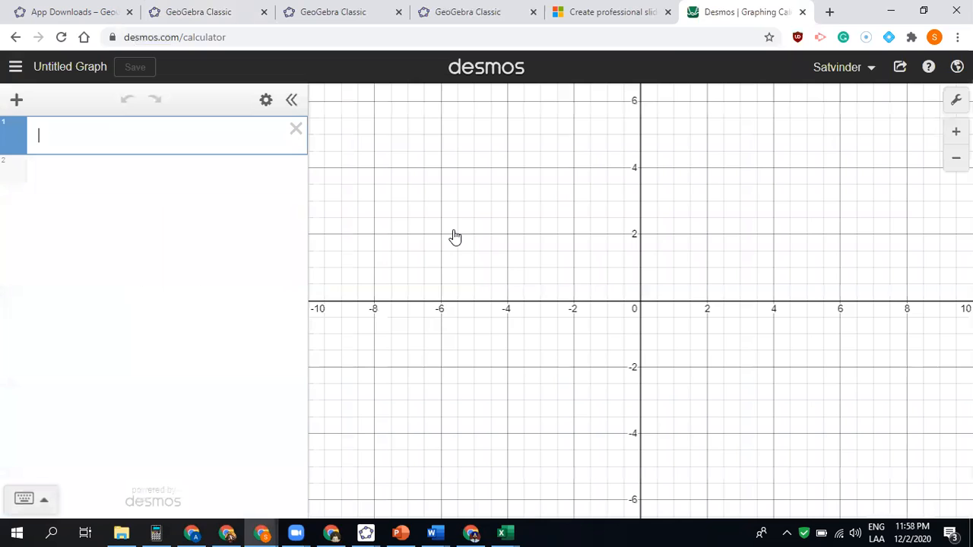
mouse_move(89, 162)
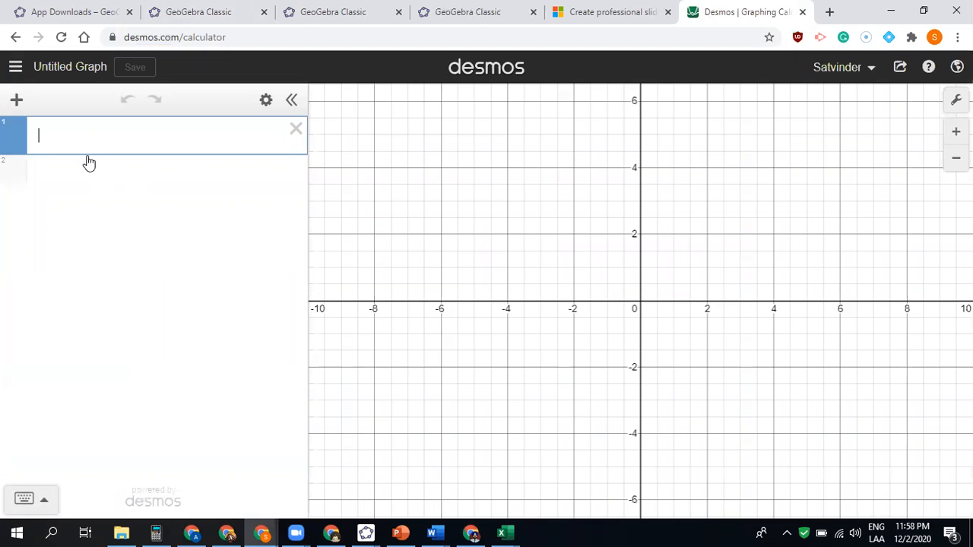
type("sin x")
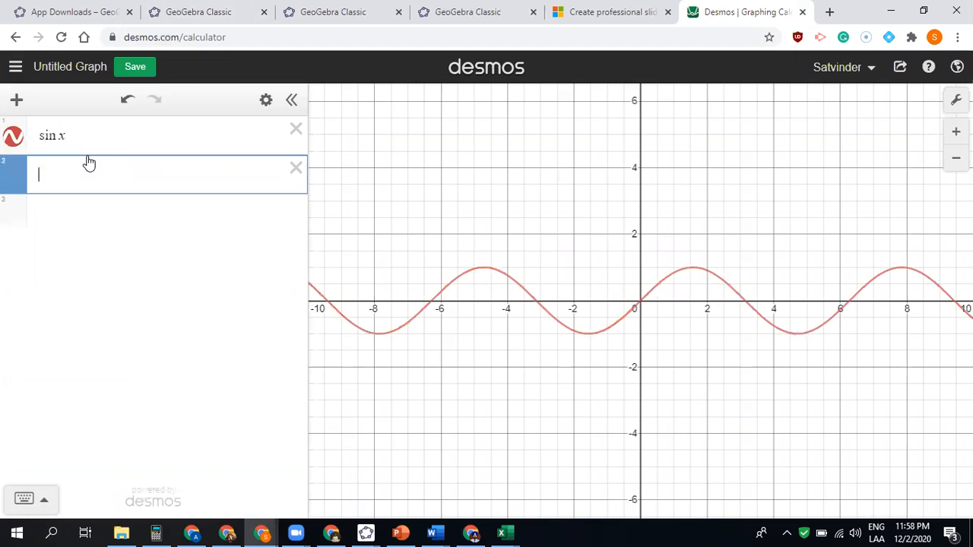
mouse_move(783, 299)
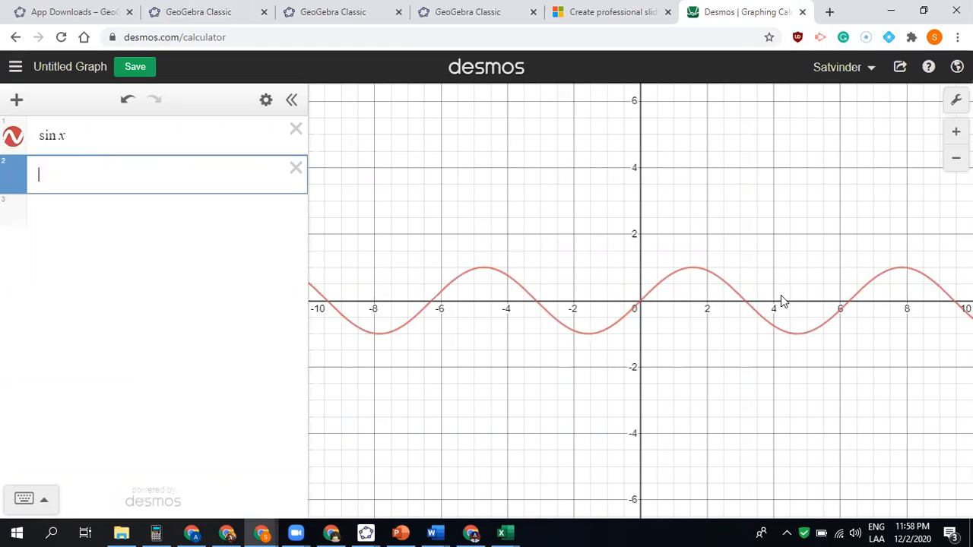
Step: In Desmos Graph Settings, toggle Reverse Contrast on and off and select Degrees
left_click(956, 99)
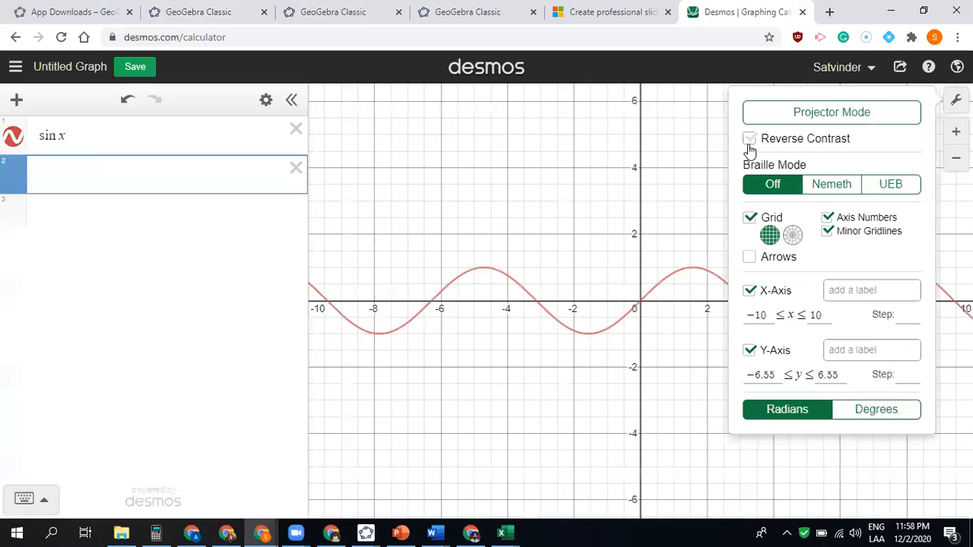
left_click(749, 138)
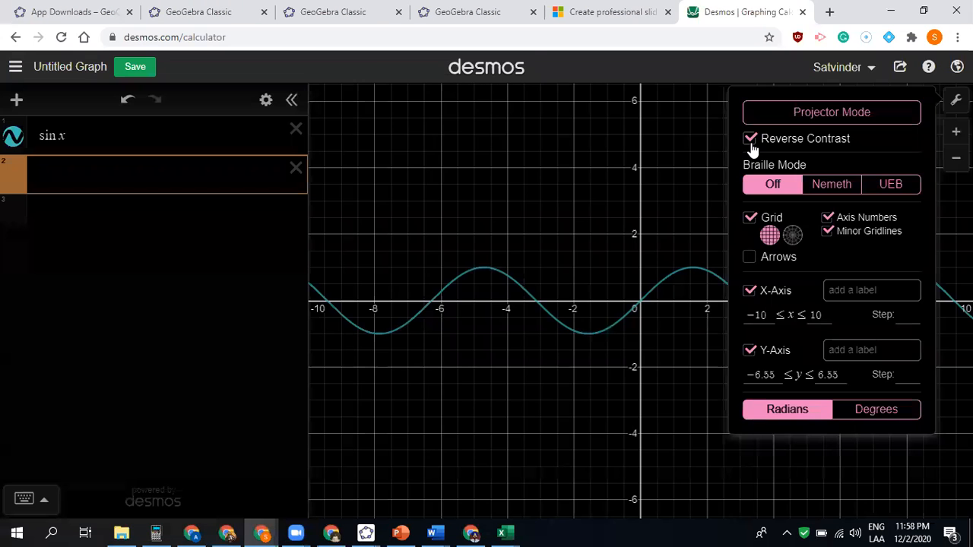
left_click(749, 138)
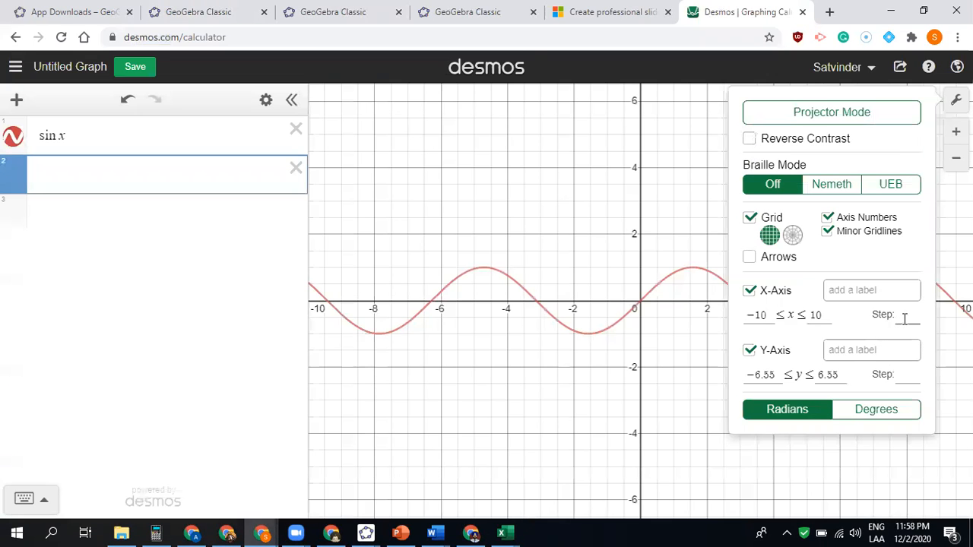
mouse_move(829, 272)
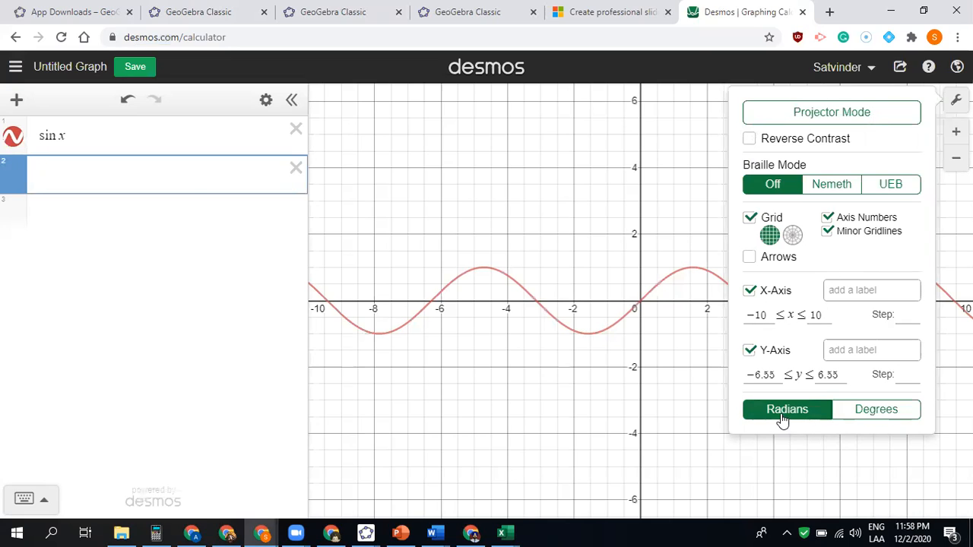
left_click(876, 410)
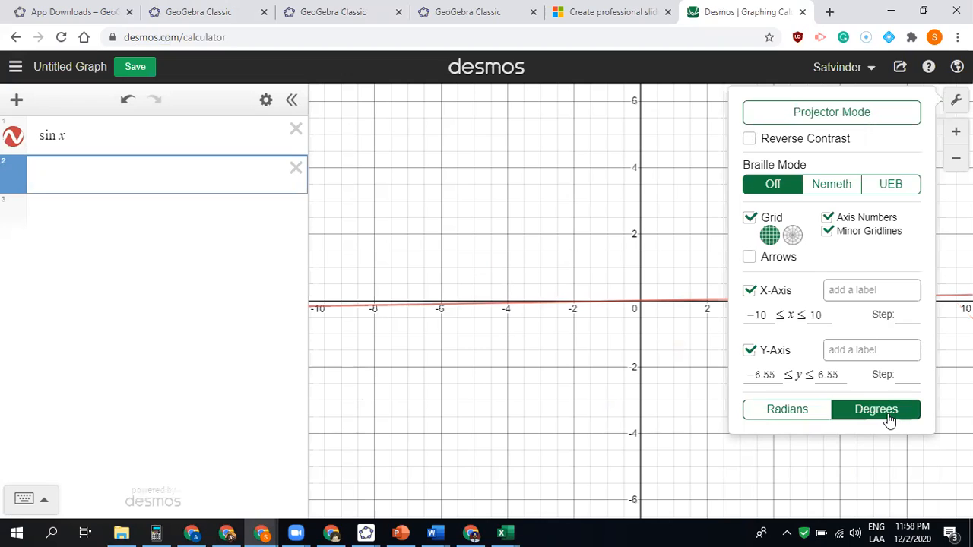
mouse_move(792, 336)
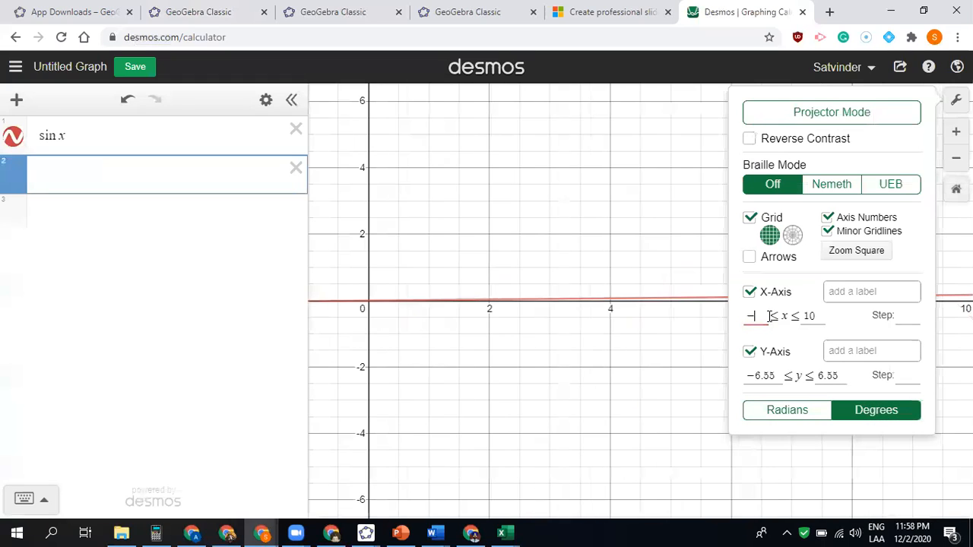
Step: Set the x-axis bounds to −360 and 360 with step 90
type("360")
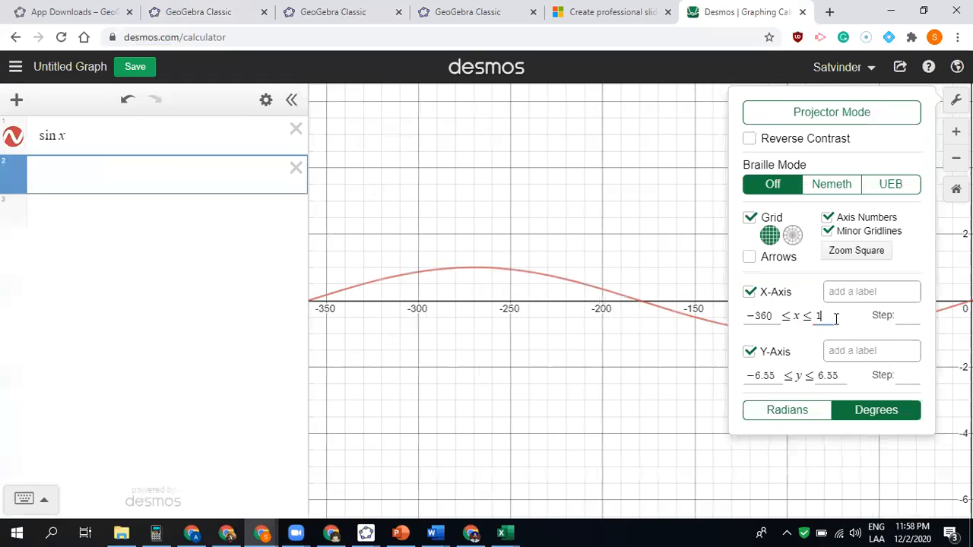
type("360")
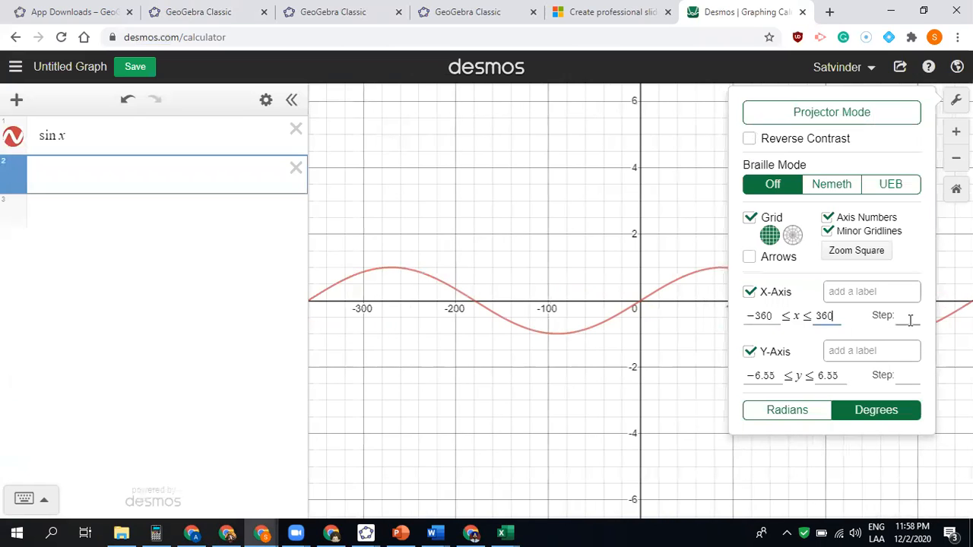
left_click(906, 316)
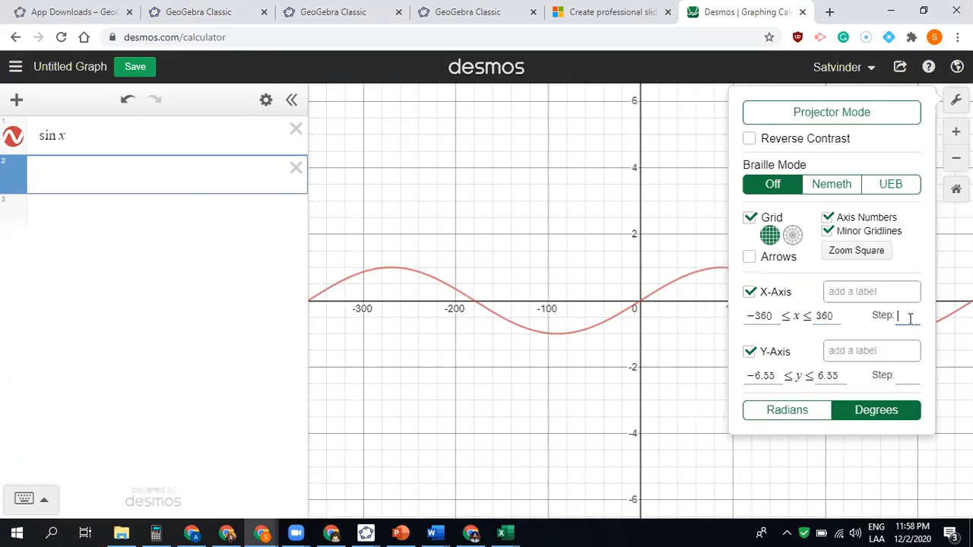
type("90")
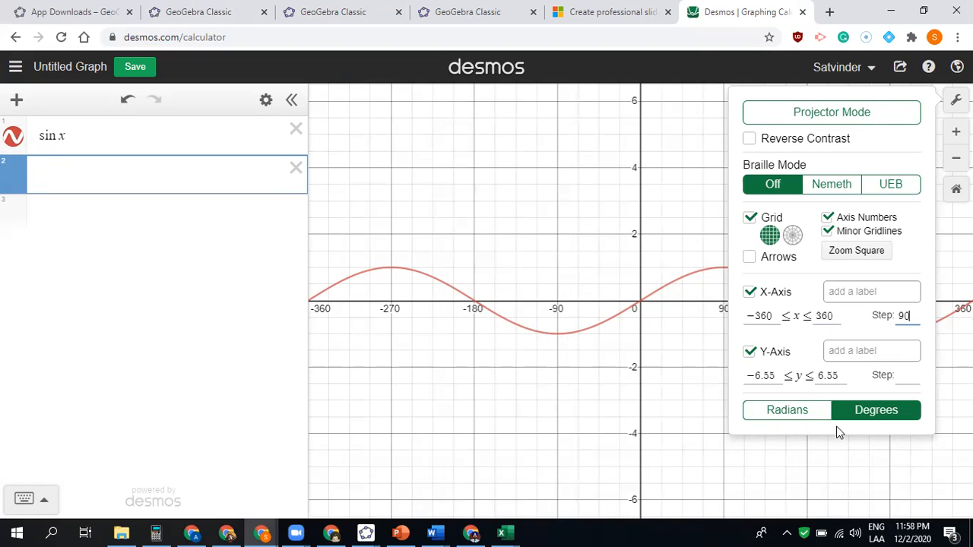
mouse_move(634, 363)
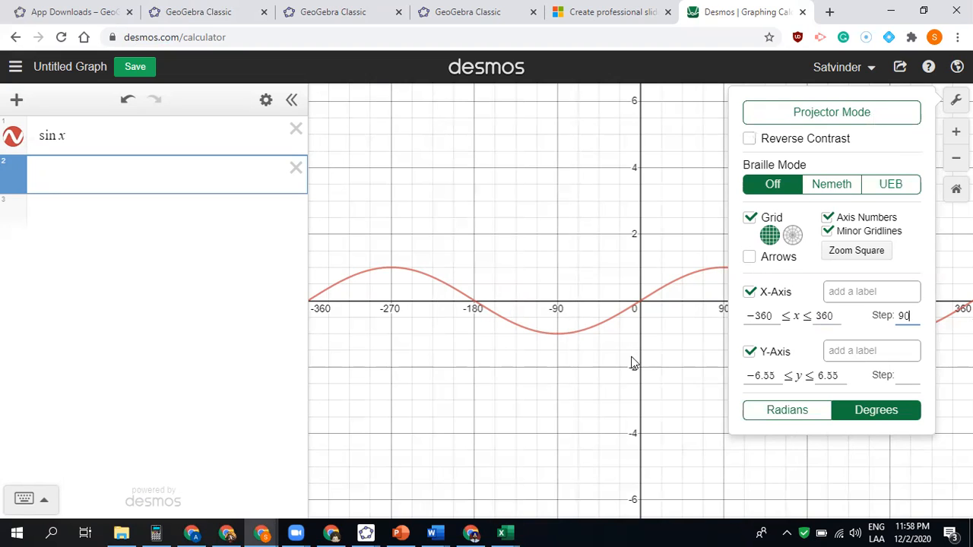
Step: Change the x-axis step to 45 and edit the y-axis bounds to start at −2
left_click(265, 100)
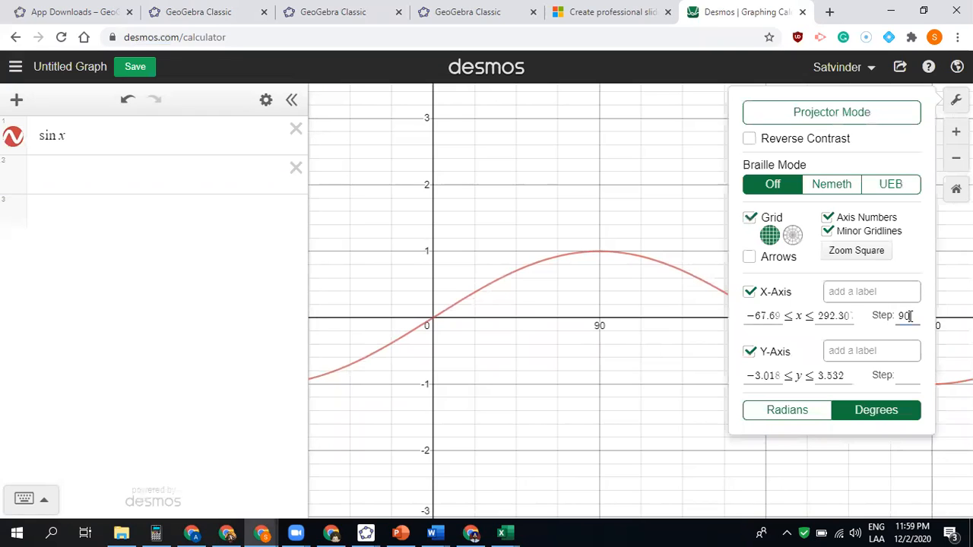
type("4")
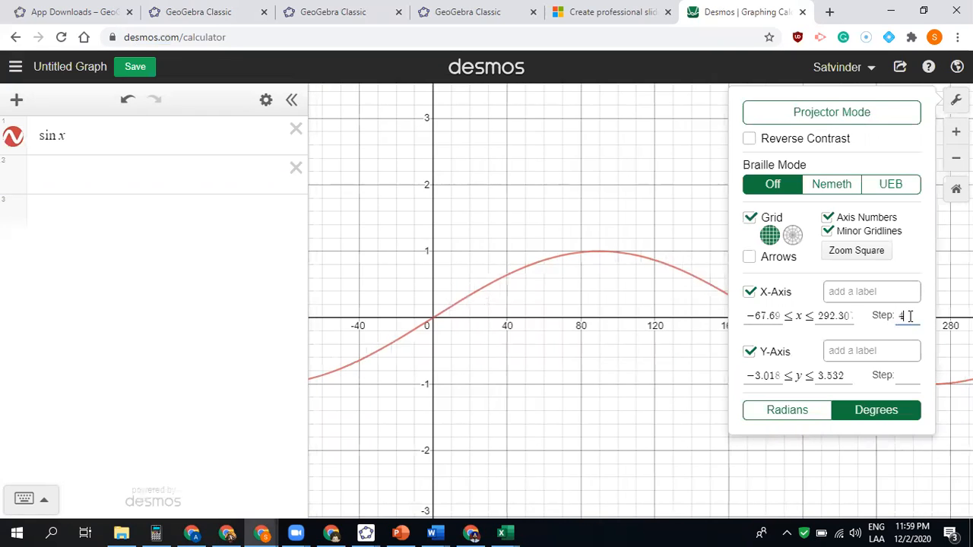
type("5")
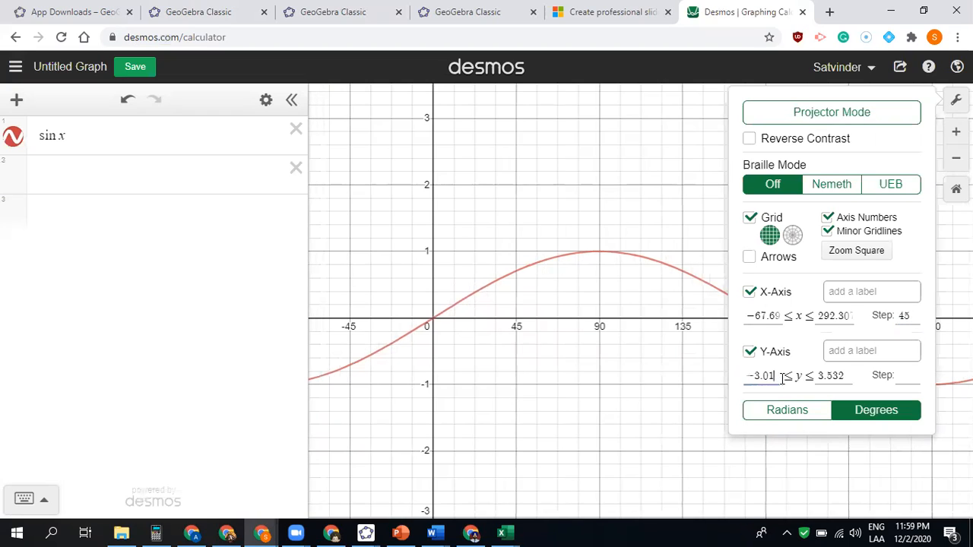
type("2")
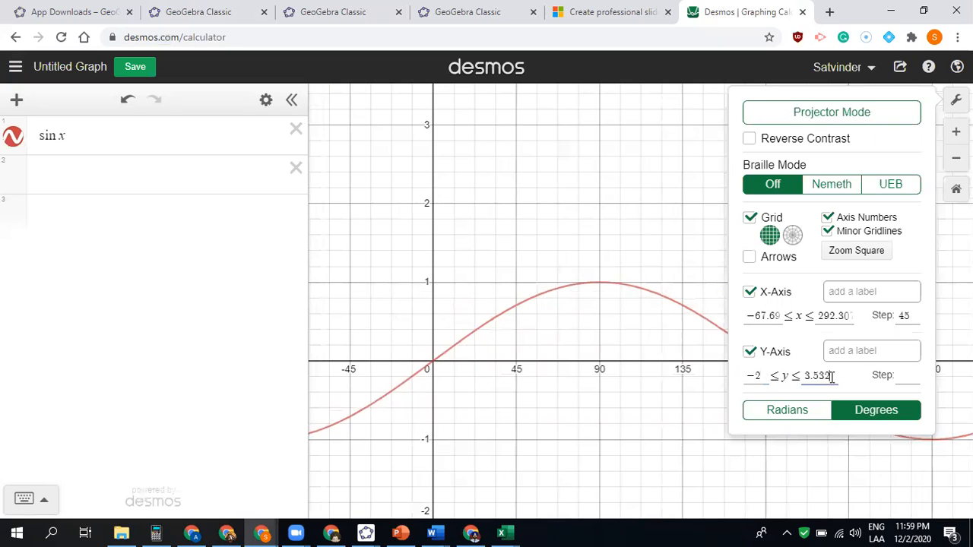
type("3")
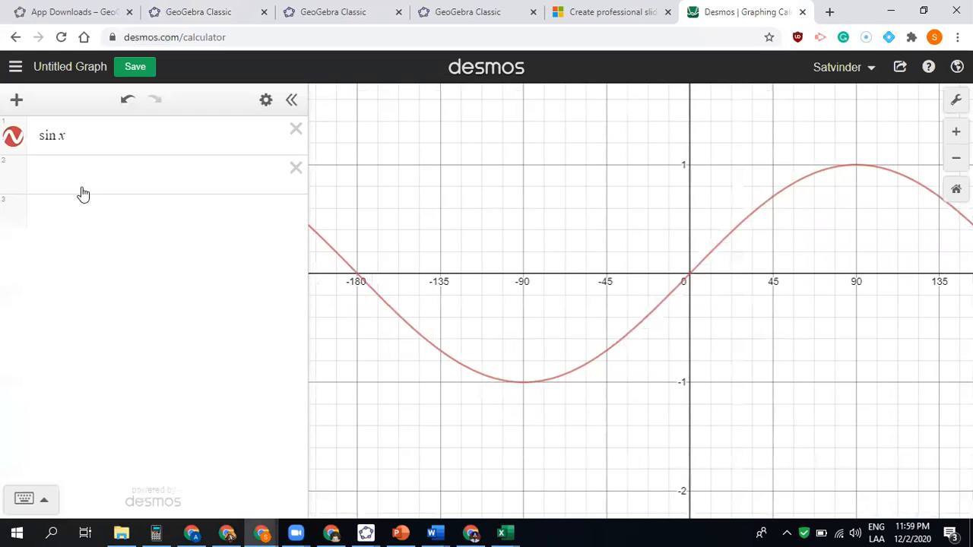
Step: Enter cos x, pan toward positive angles, and set the x-axis label to 'angle'
type("cos x")
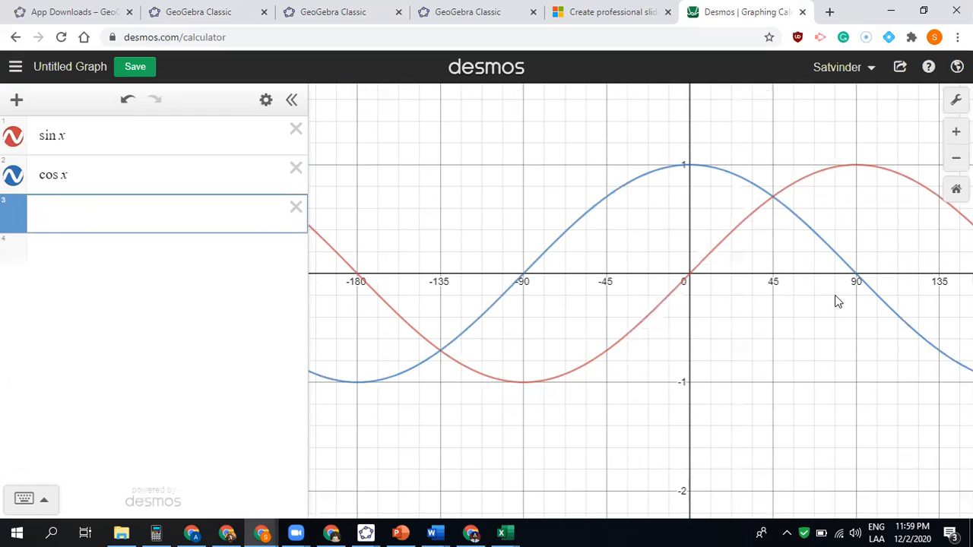
left_click_drag(836, 301, 676, 365)
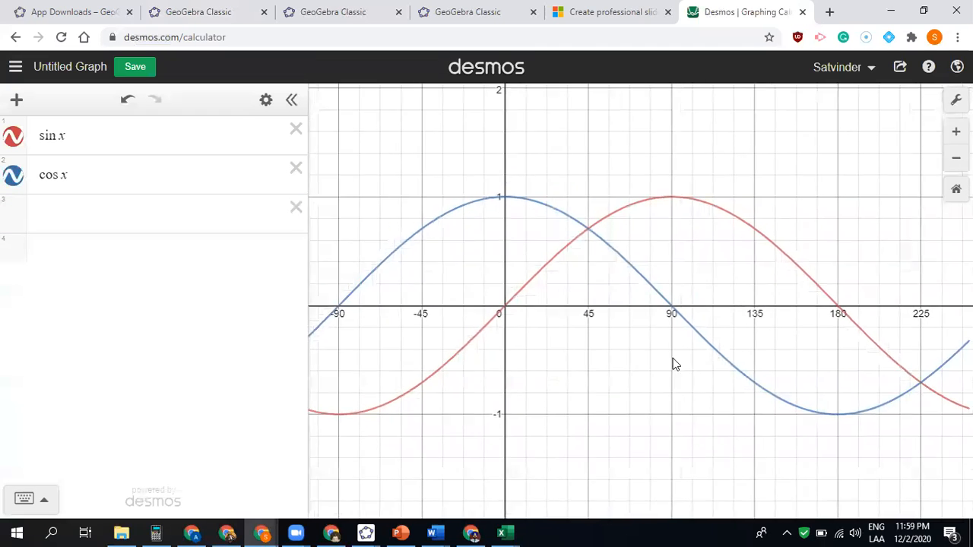
mouse_move(957, 101)
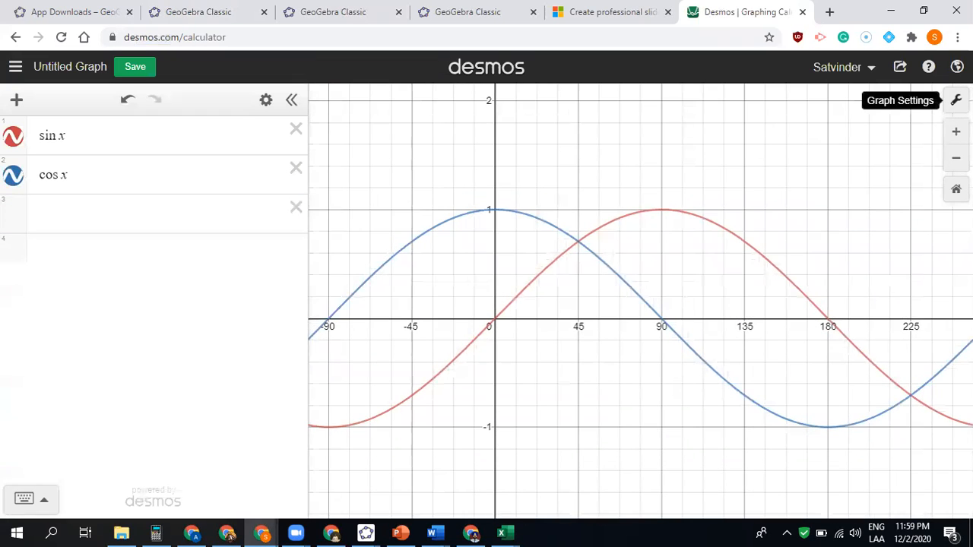
left_click(958, 101)
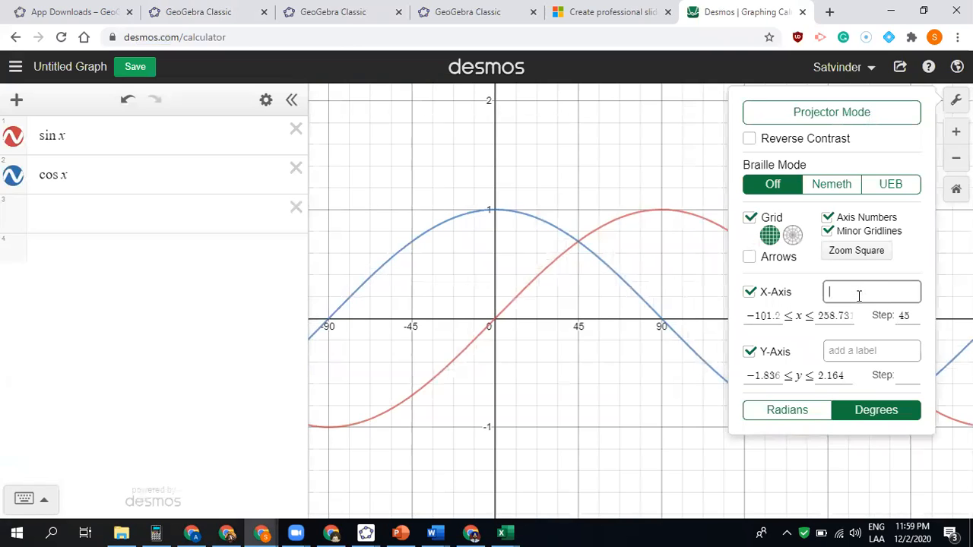
type("angl")
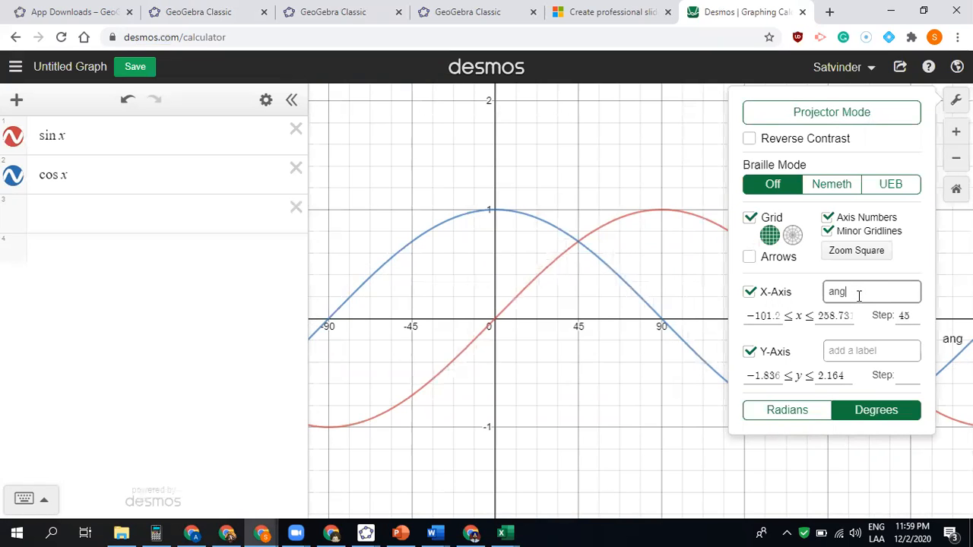
type("e")
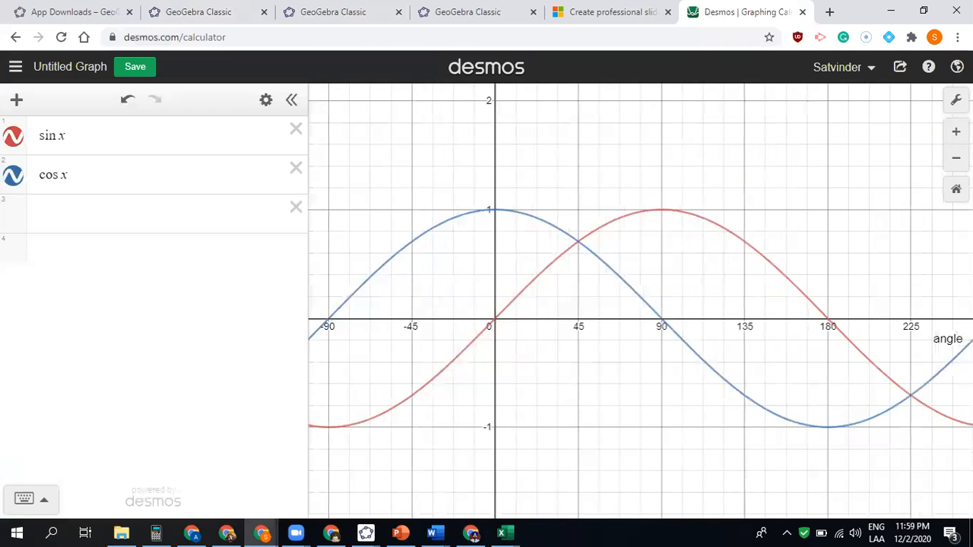
left_click(265, 99)
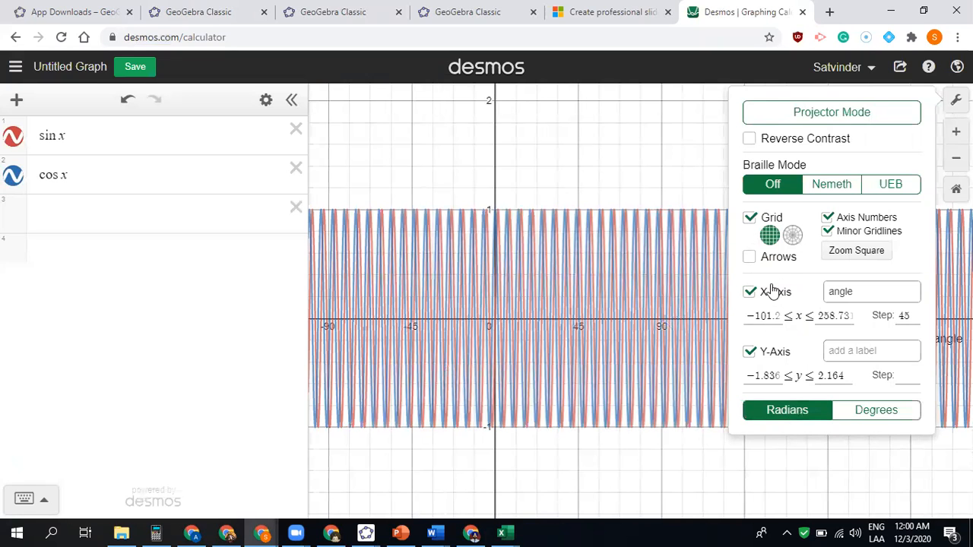
left_click(875, 411)
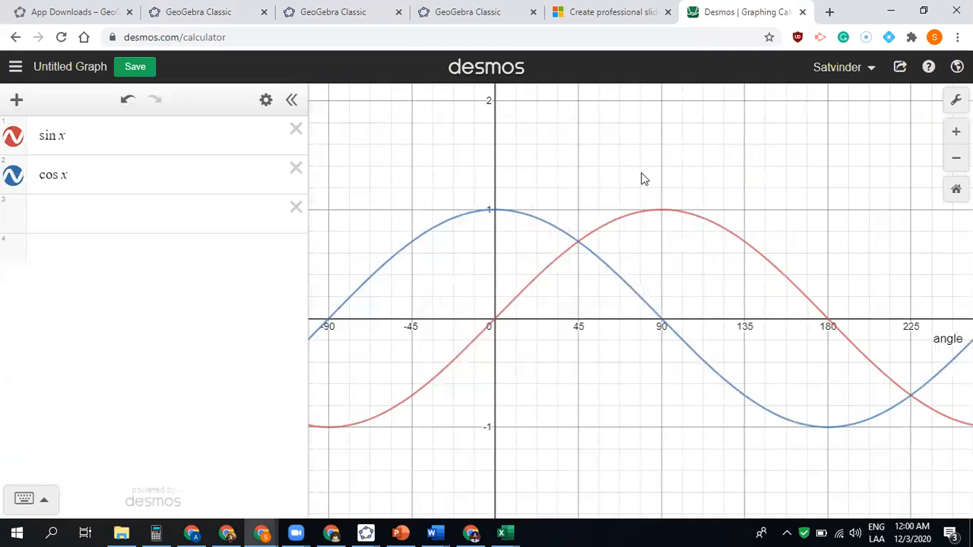
mouse_move(624, 115)
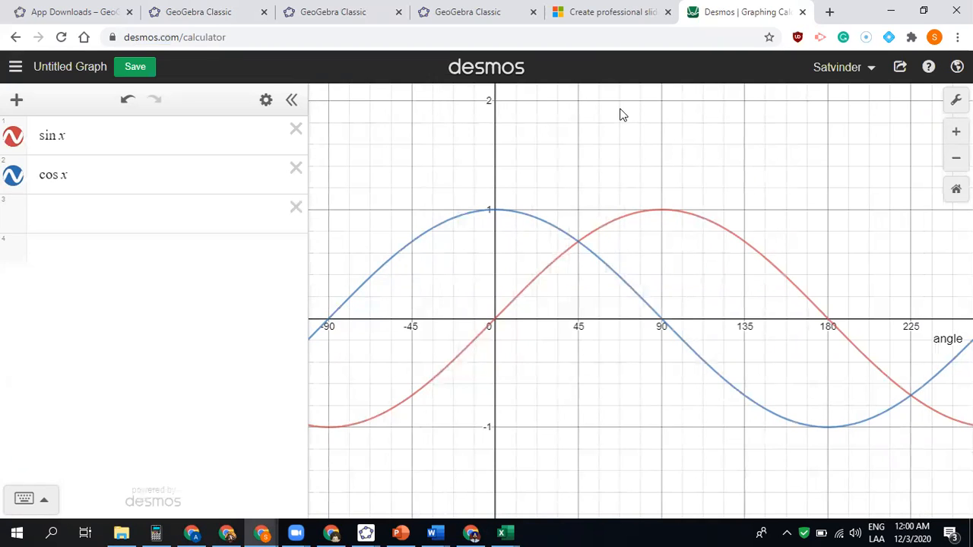